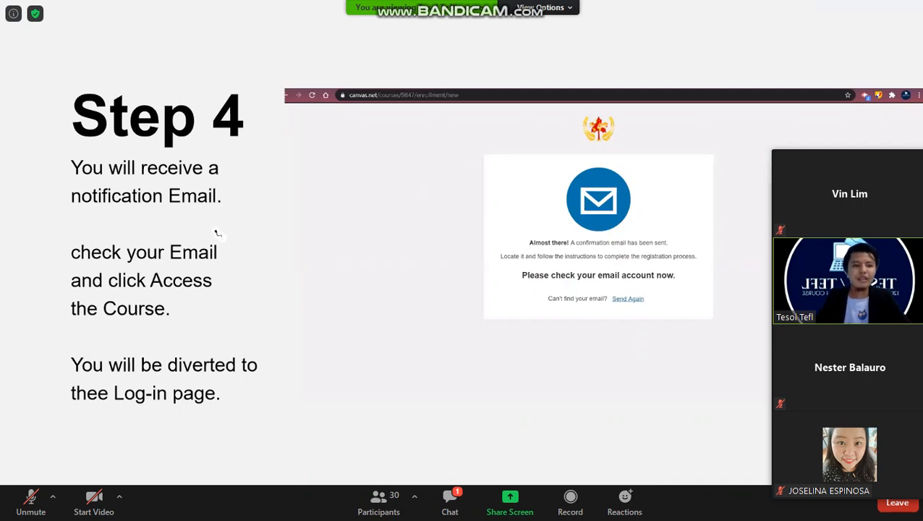
mouse_move(615, 264)
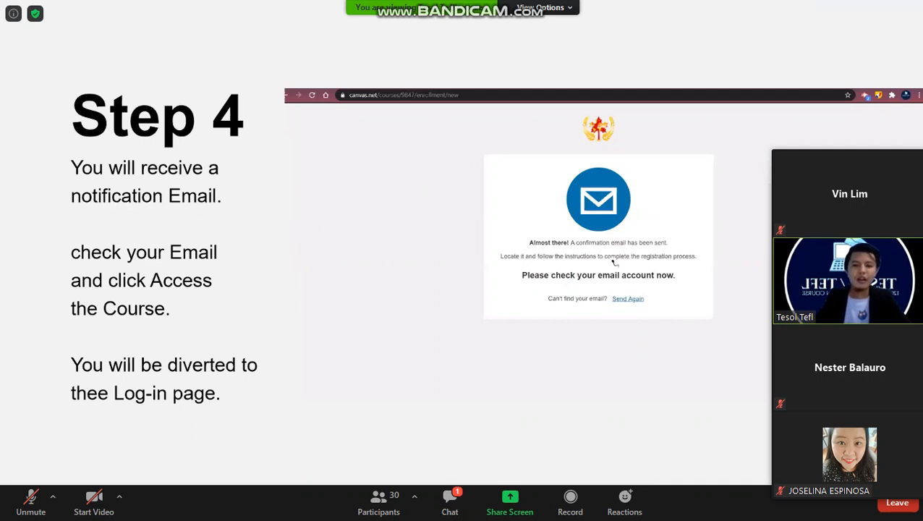
mouse_move(310, 254)
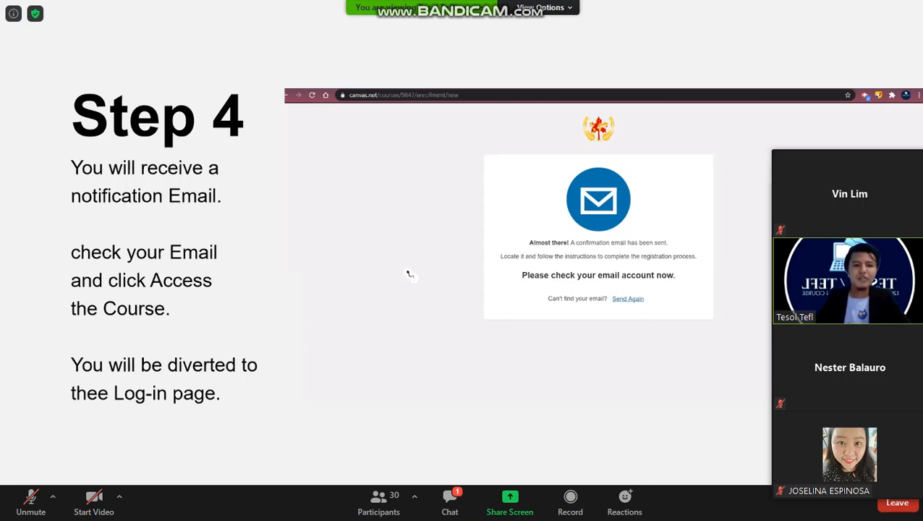
mouse_move(463, 208)
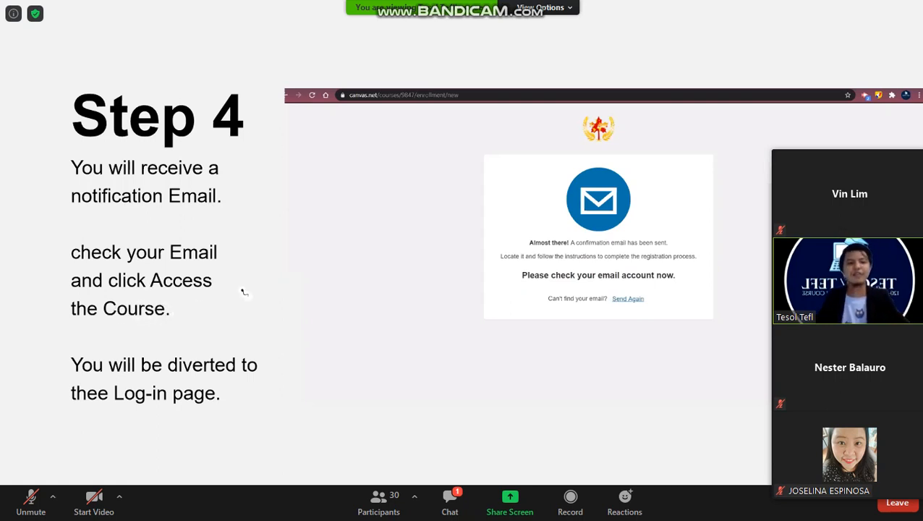
mouse_move(475, 211)
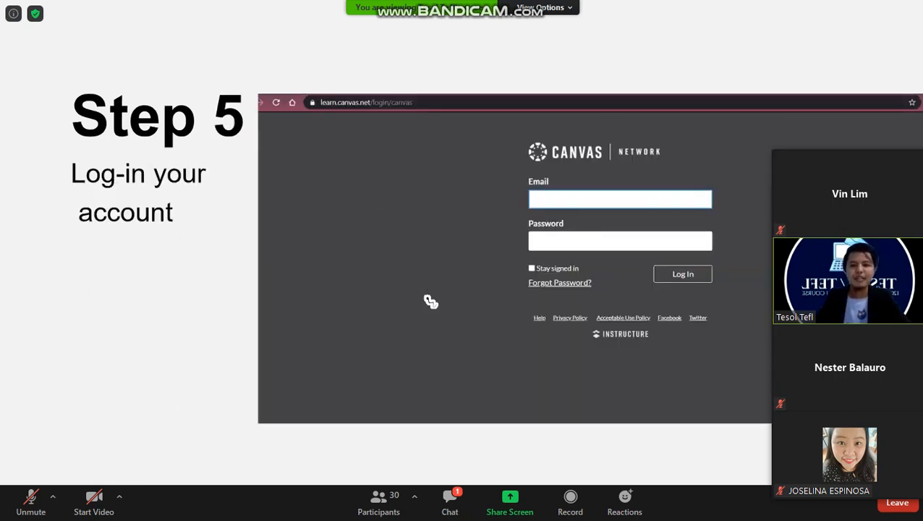
mouse_move(139, 200)
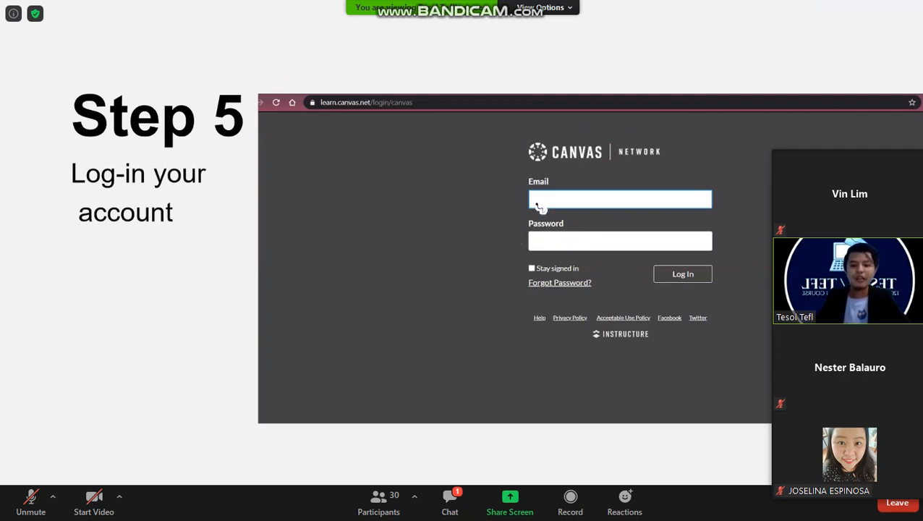
mouse_move(736, 194)
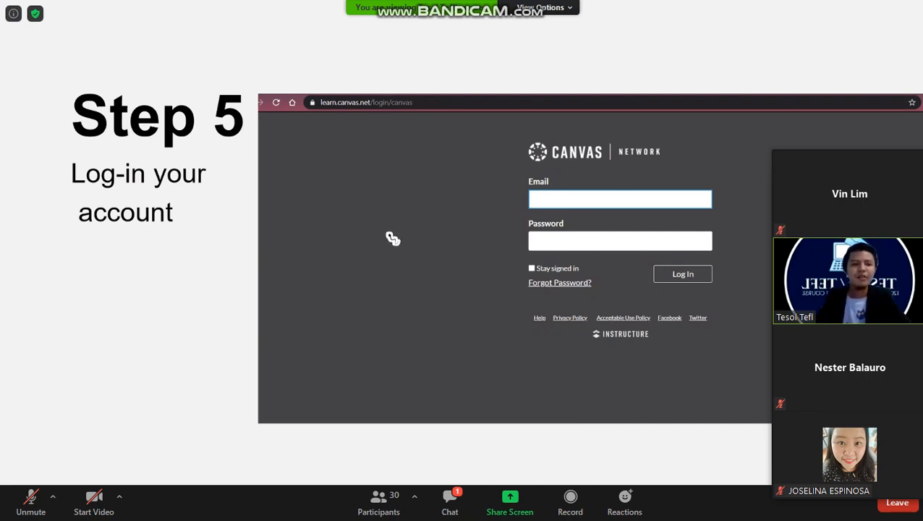
mouse_move(408, 172)
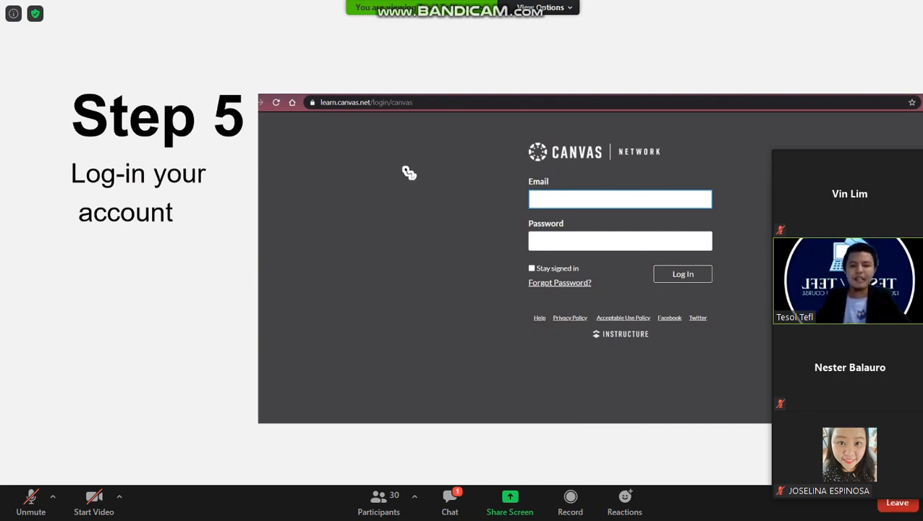
- Advance the shared walkthrough from the Step 5 log-in slide to the next step
left_click(683, 274)
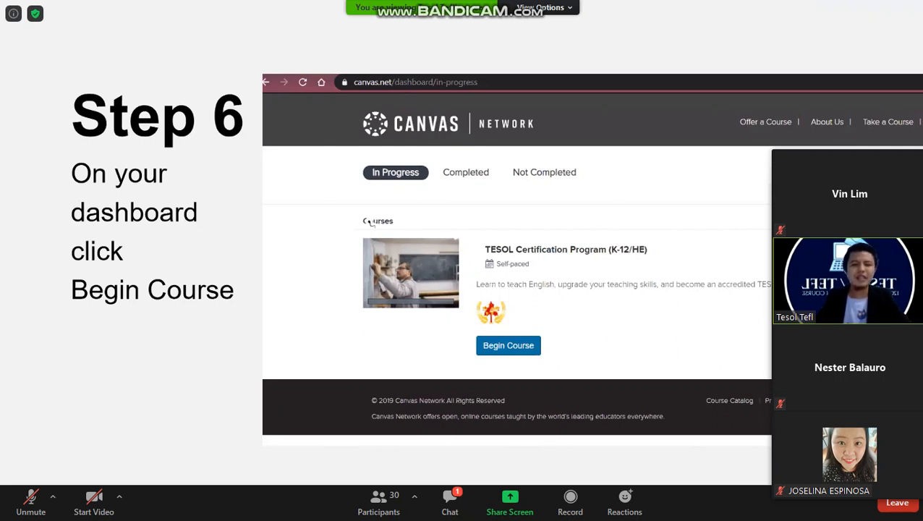
mouse_move(252, 219)
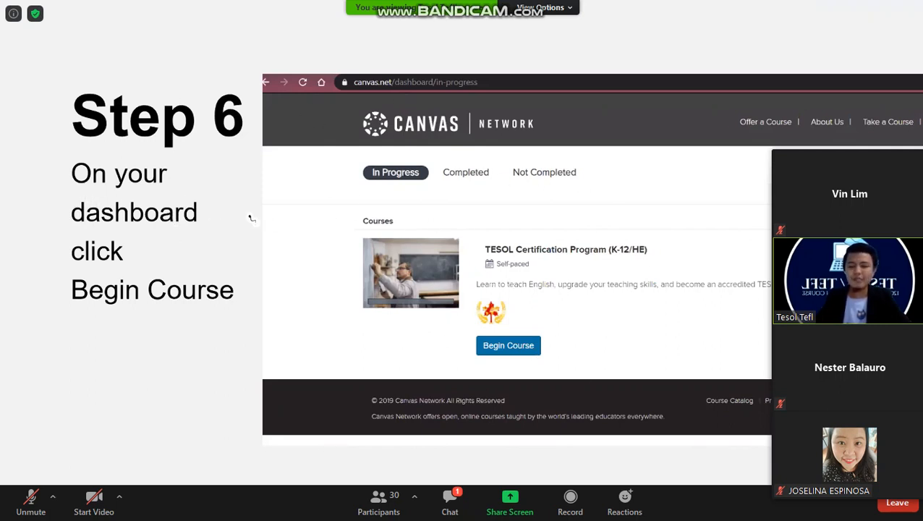
mouse_move(144, 338)
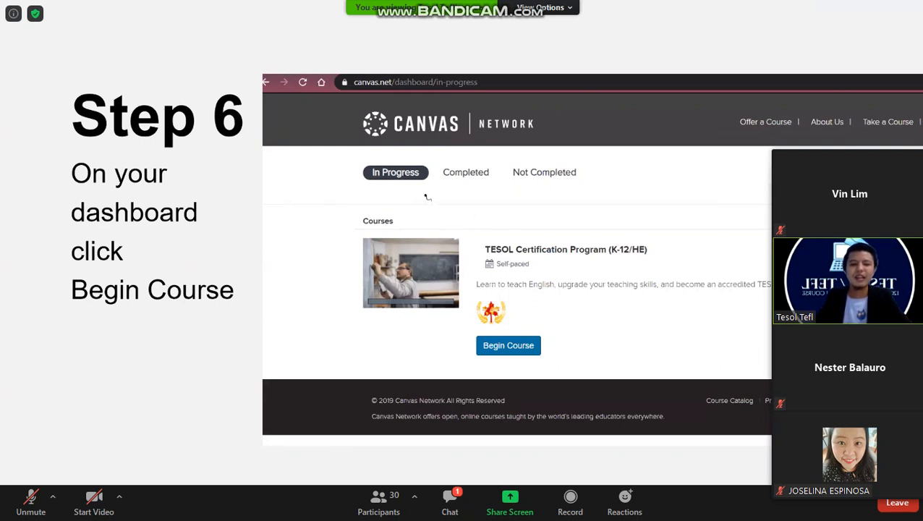
mouse_move(582, 182)
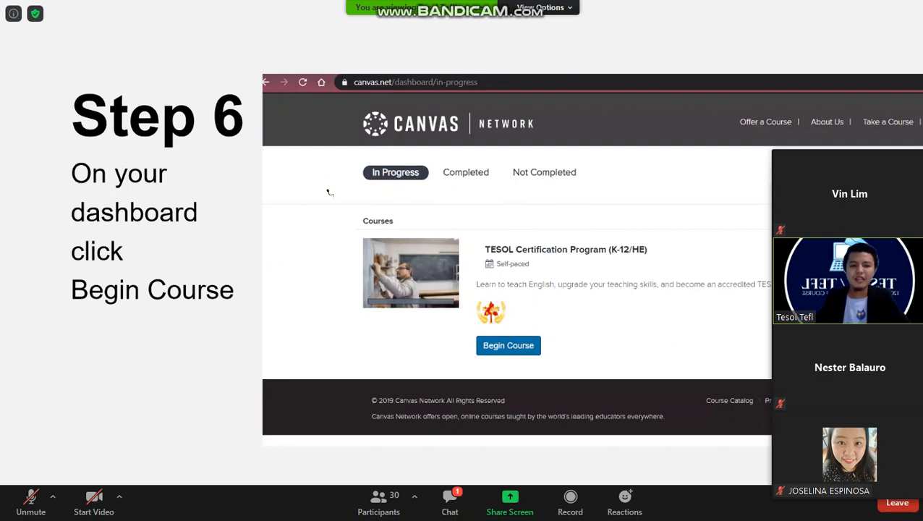
mouse_move(515, 261)
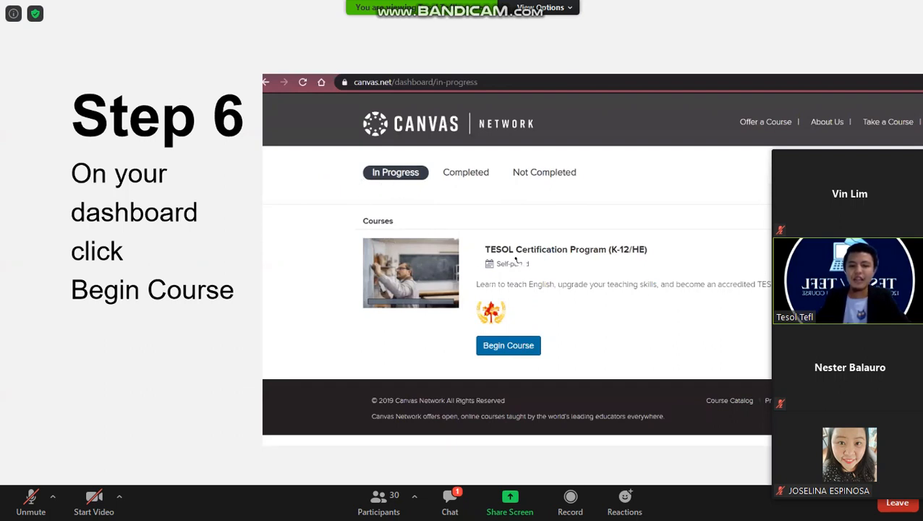
mouse_move(657, 275)
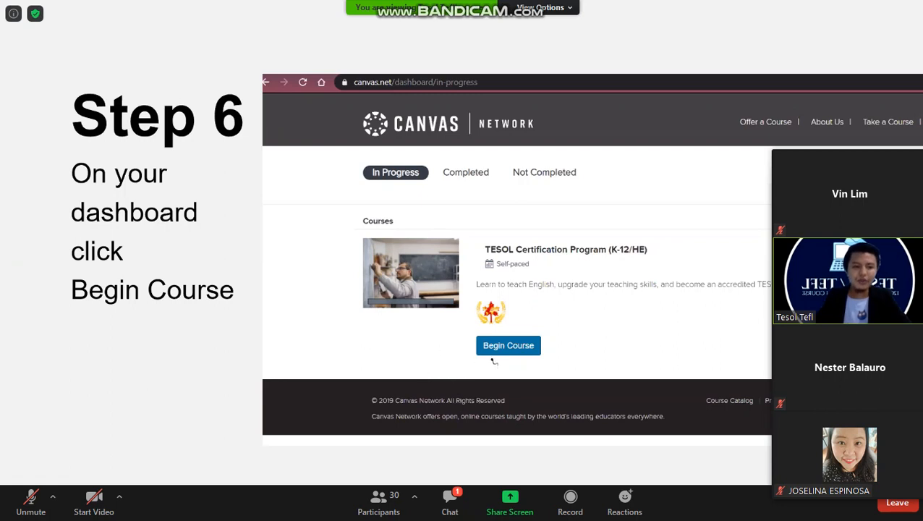
mouse_move(338, 291)
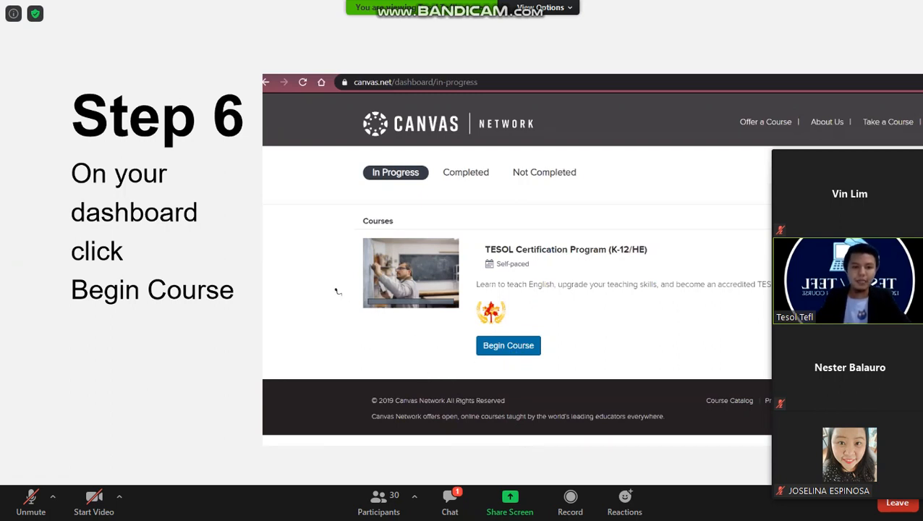
mouse_move(216, 232)
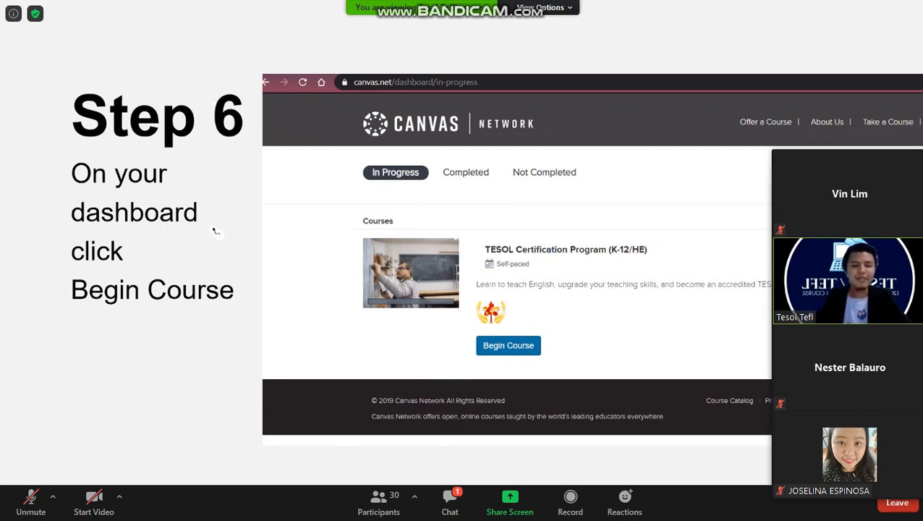
- Advance the shared walkthrough from the Step 6 'Begin Course' slide to the enrollment confirmation step
left_click(508, 344)
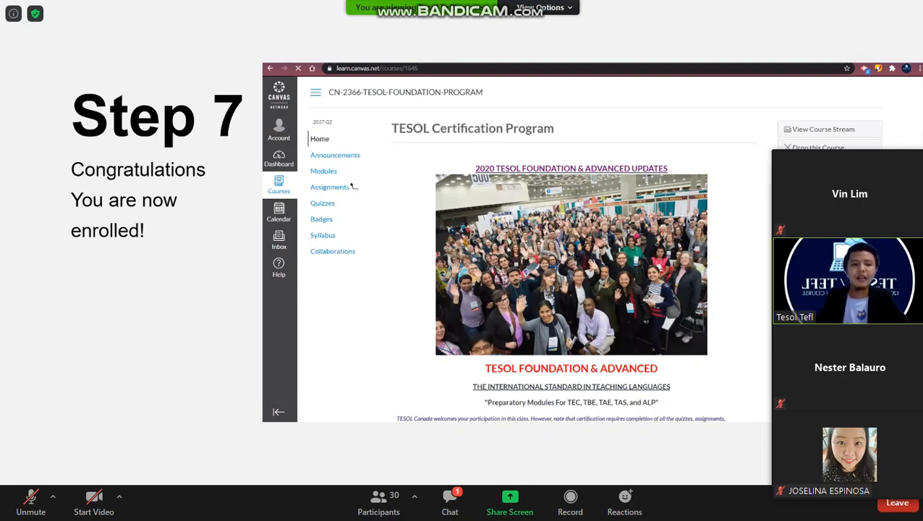
mouse_move(331, 310)
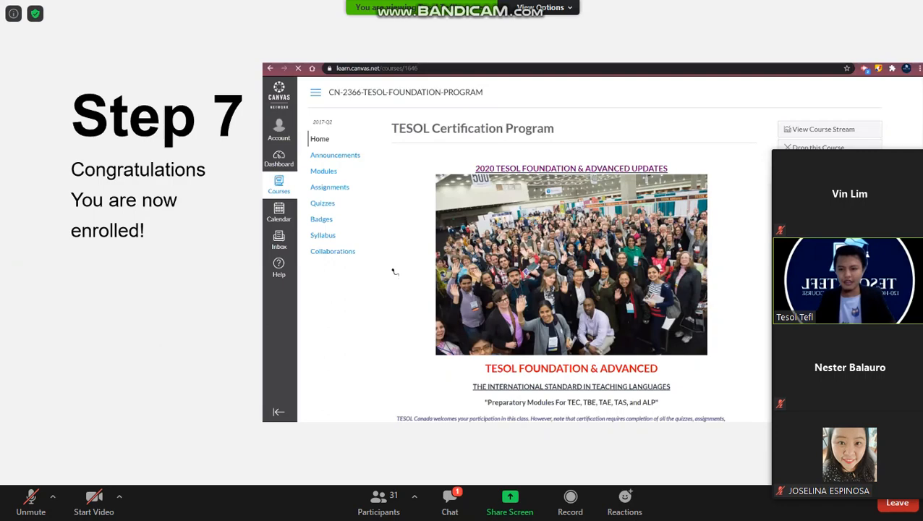
mouse_move(346, 459)
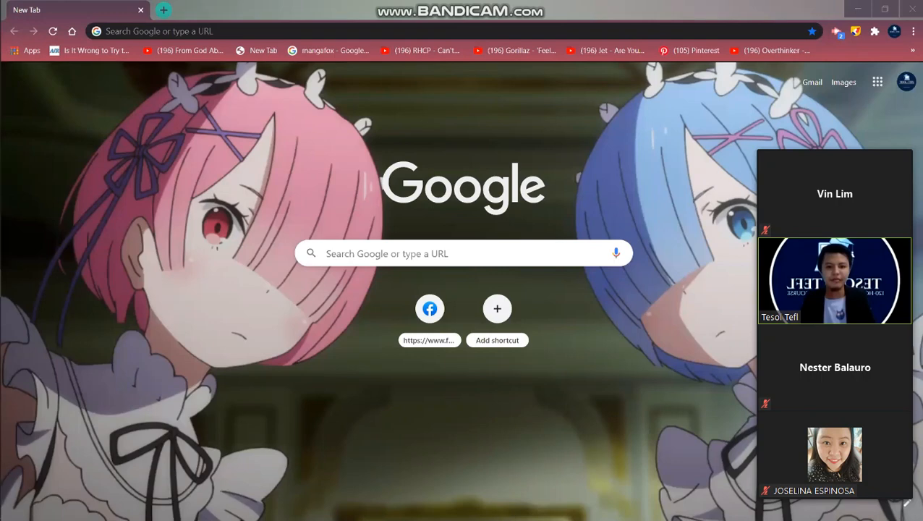
mouse_move(342, 108)
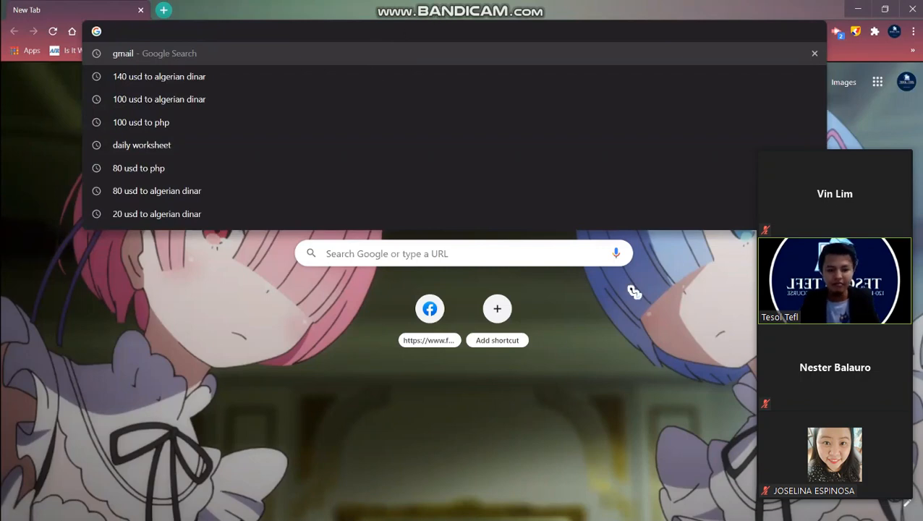
key("ctrl+a")
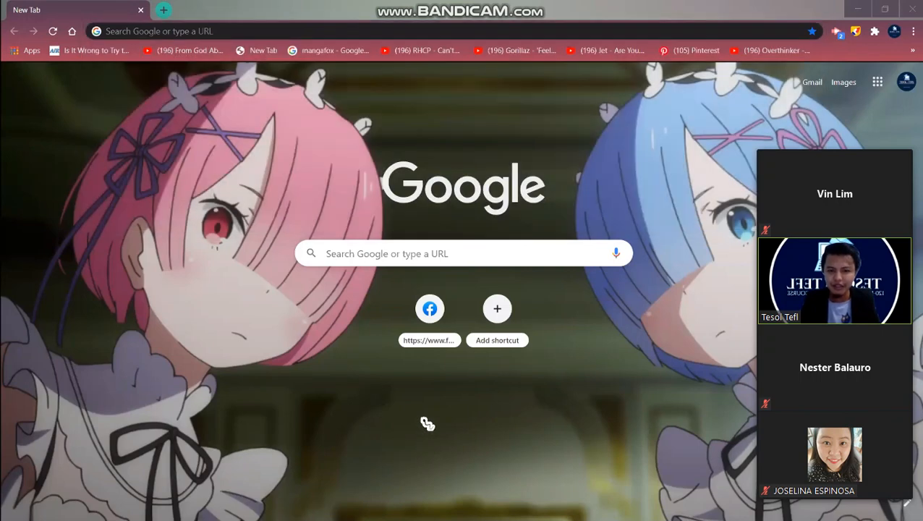
mouse_move(420, 437)
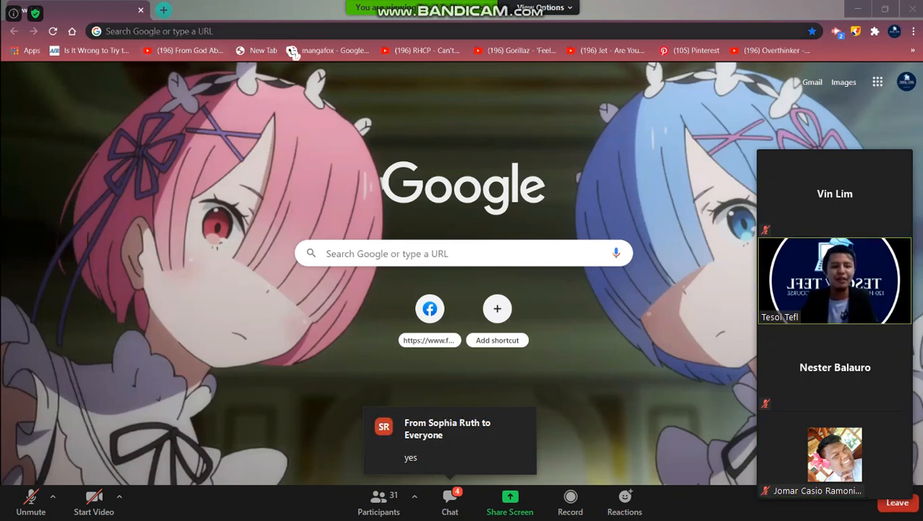
left_click(290, 31)
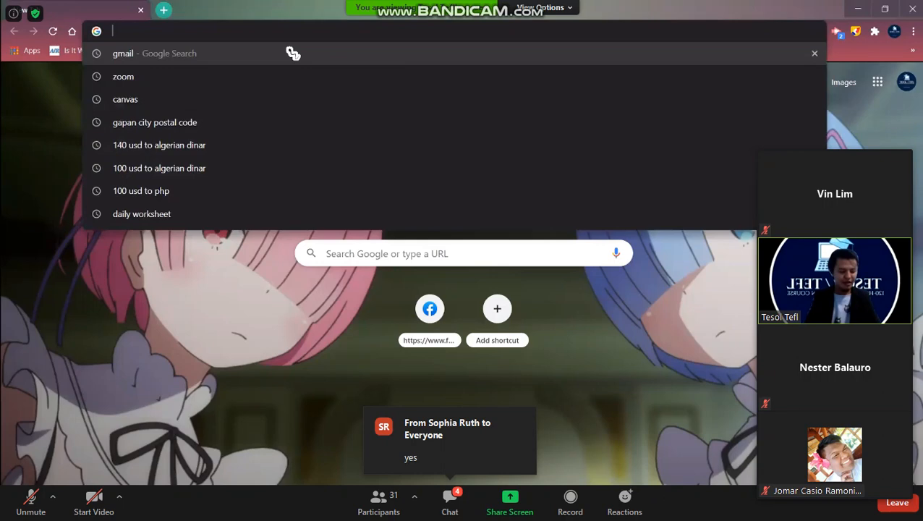
type("www.facebook.com")
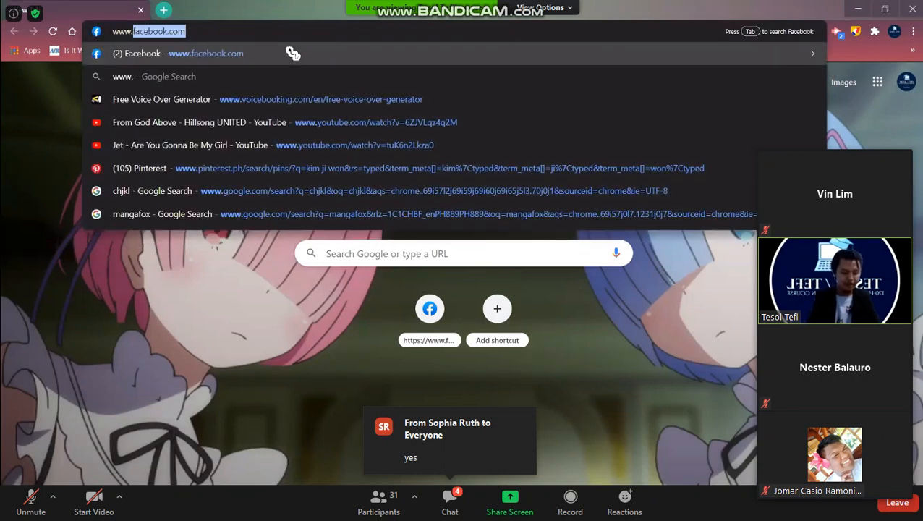
type("www.canvas.net")
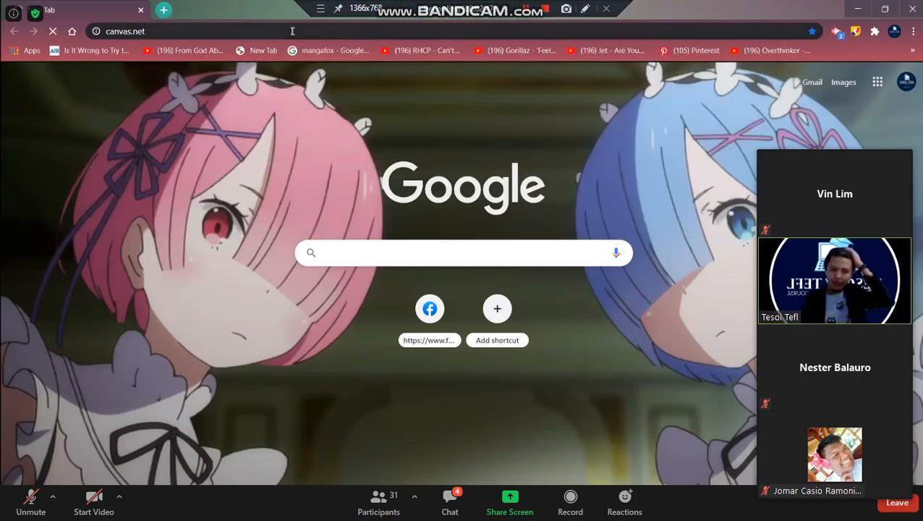
- Load Canvas Network, search its catalog for TESOL and scroll to the single listing found
key("Return")
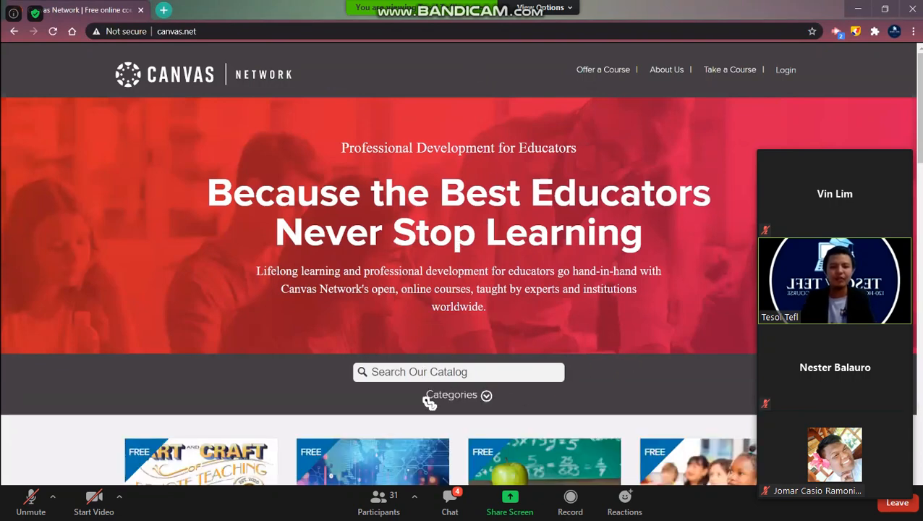
type("TESOL")
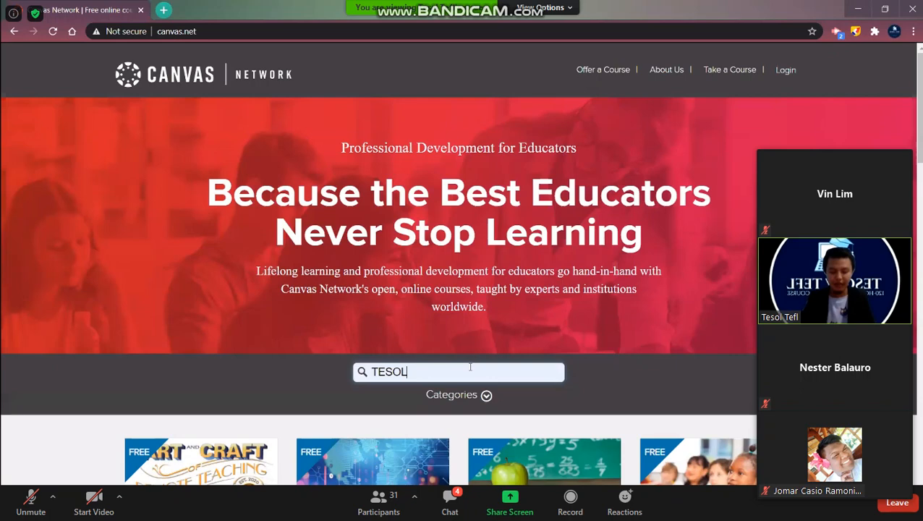
key("Return")
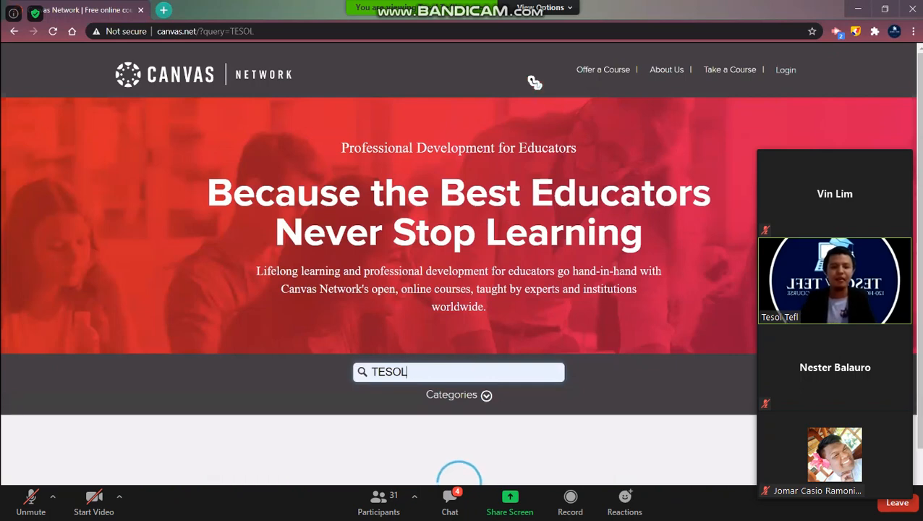
scroll("down", 3)
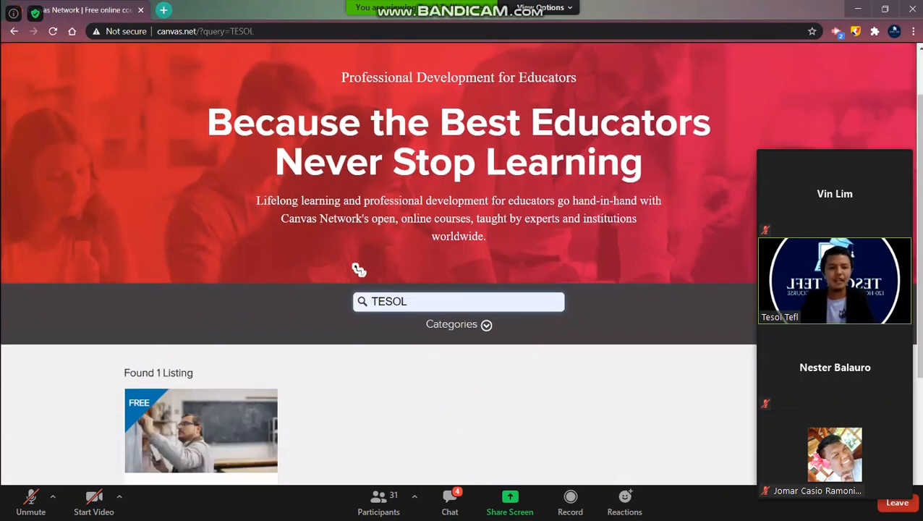
scroll("down", 3)
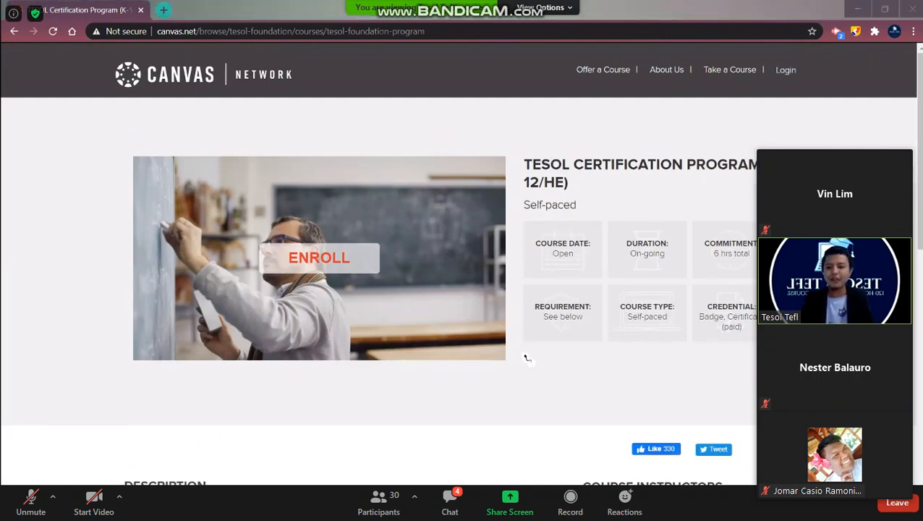
- Start enrolling from the TESOL Certification Program (K-12/HE) course page via ENROLL
scroll("down", 3)
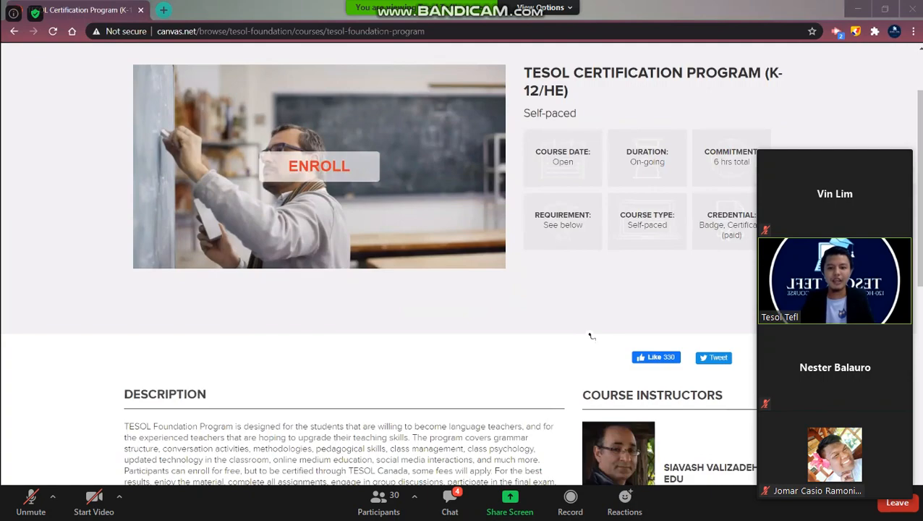
scroll("down", 3)
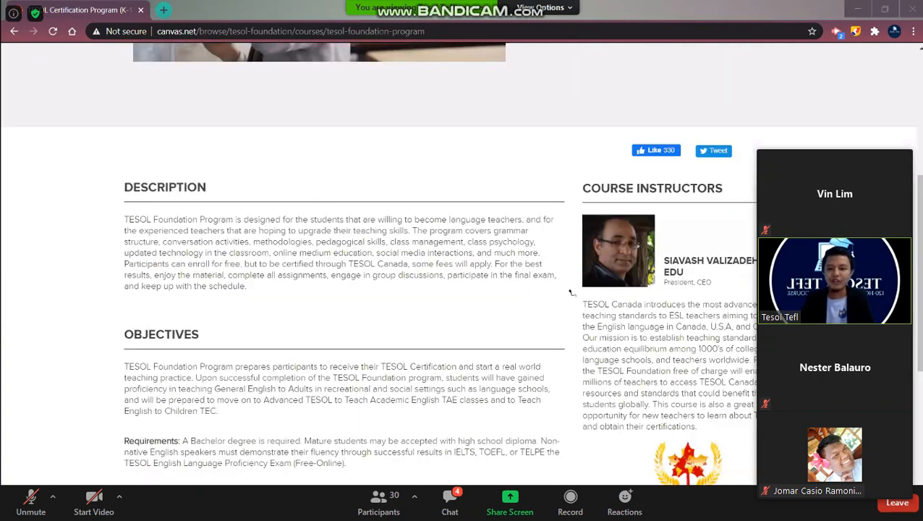
scroll("up", 3)
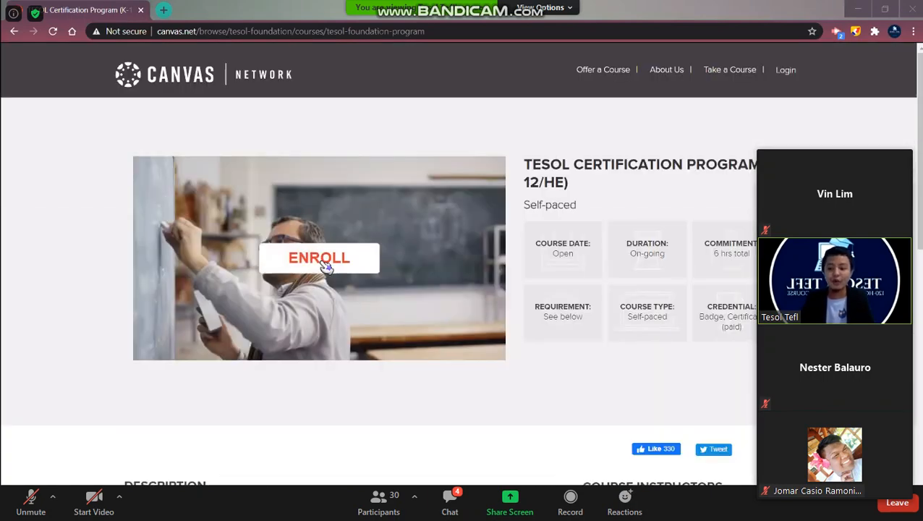
left_click(318, 258)
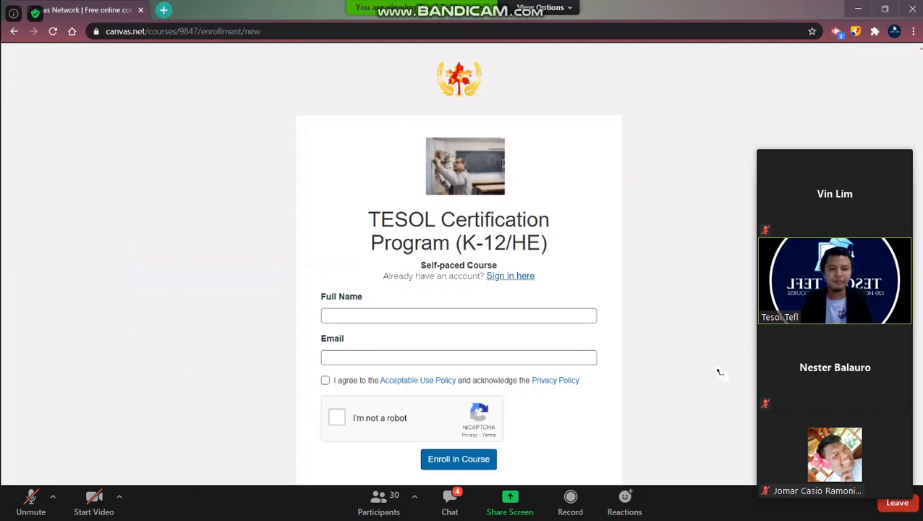
mouse_move(683, 220)
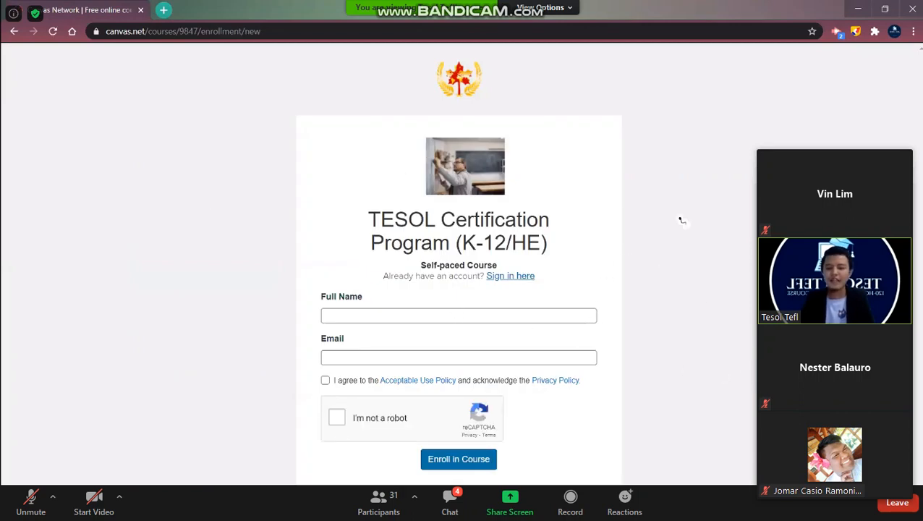
mouse_move(434, 342)
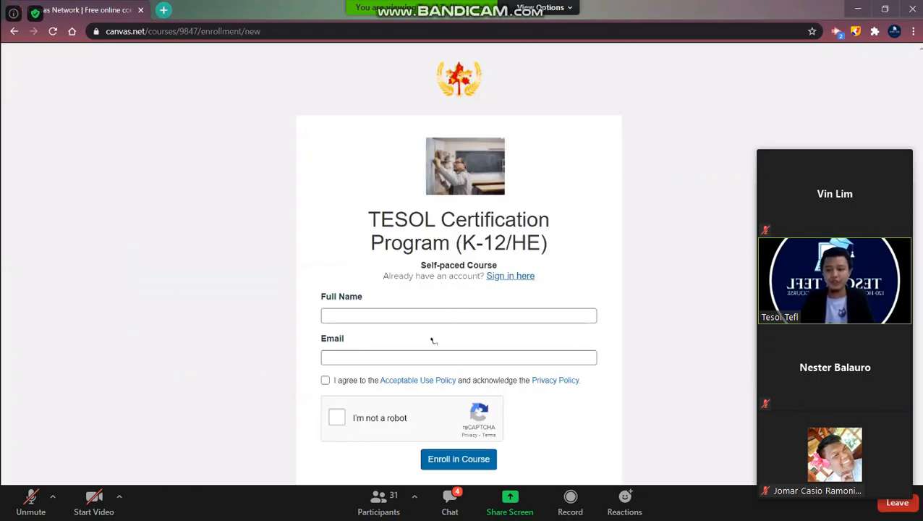
left_click(459, 315)
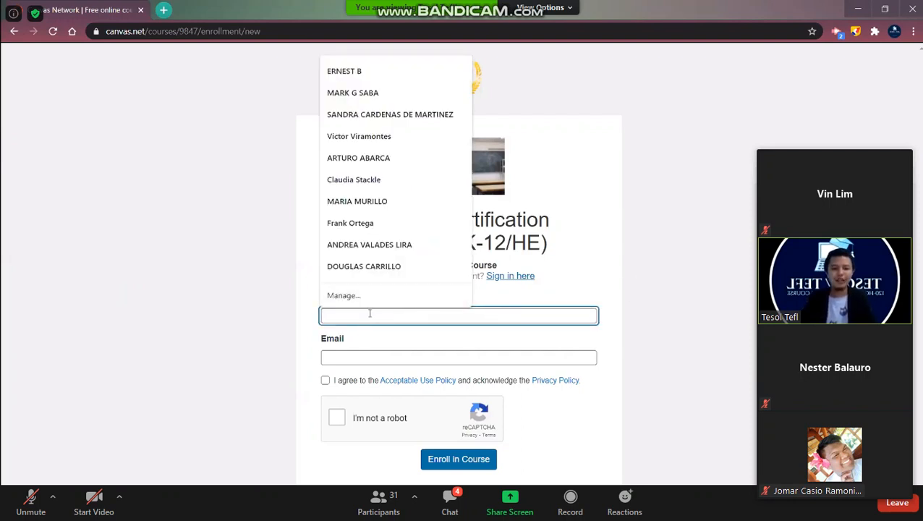
type("Juna")
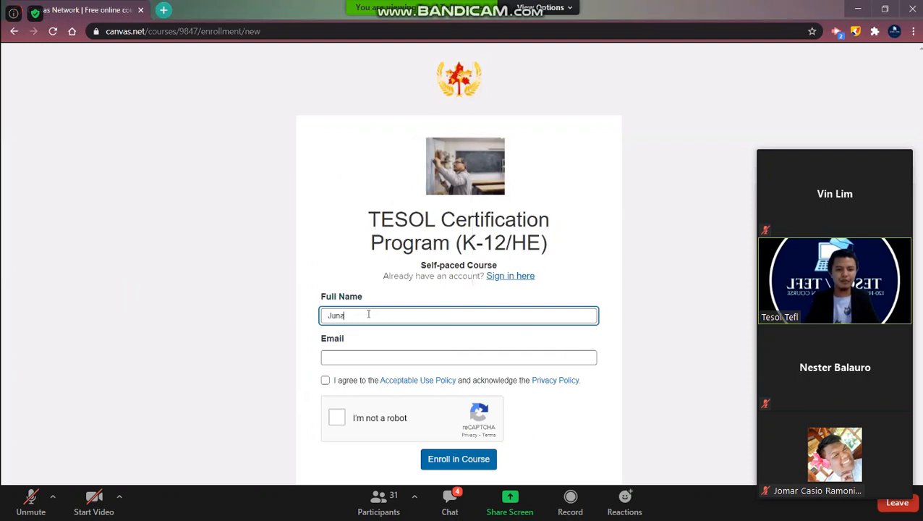
type("na")
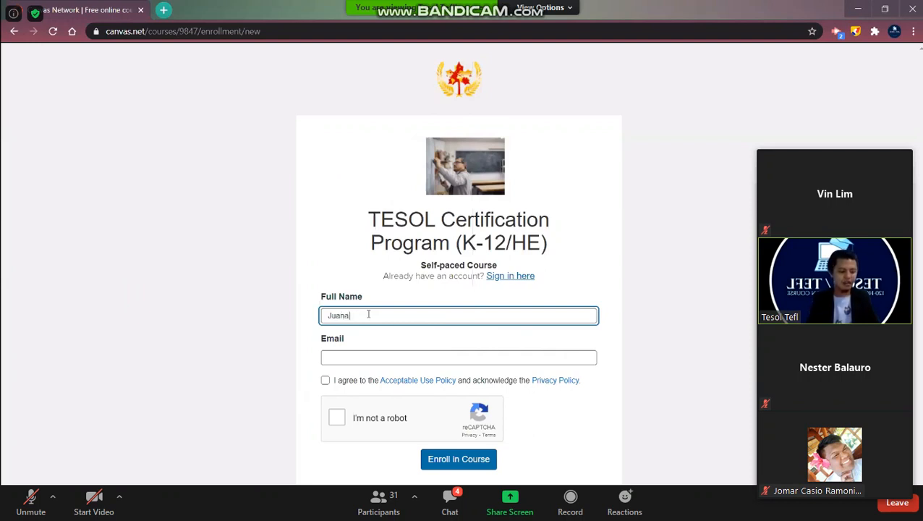
type("Dela")
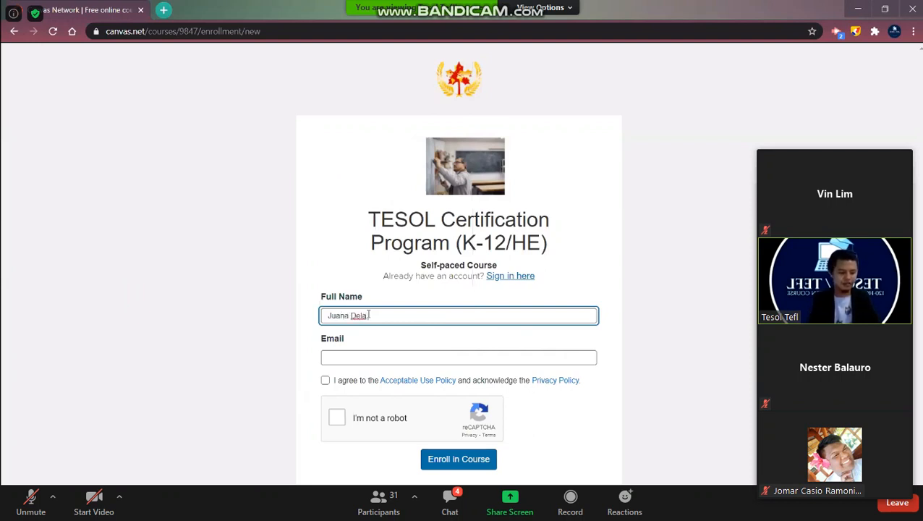
type("Cruz")
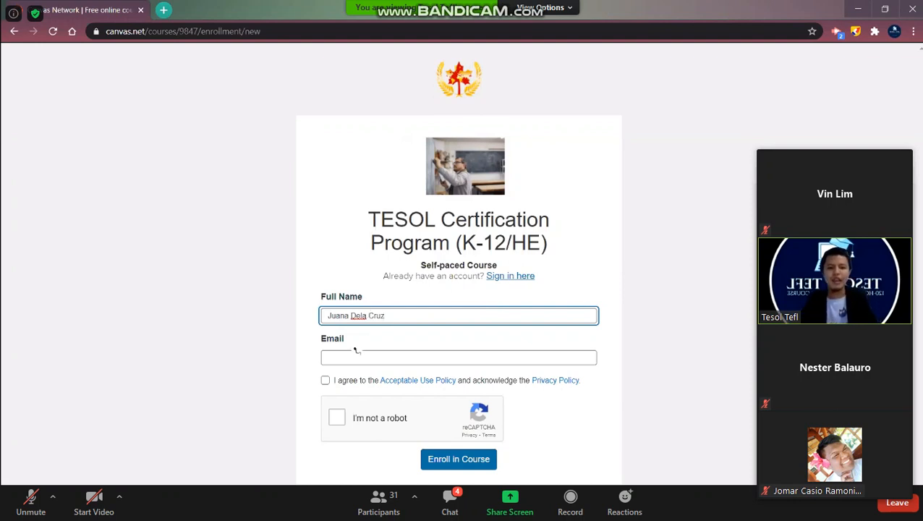
left_click(459, 356)
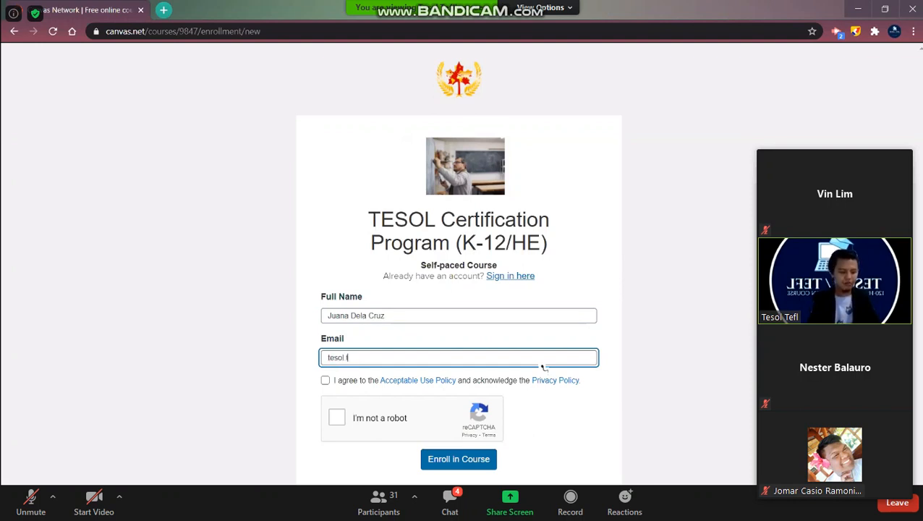
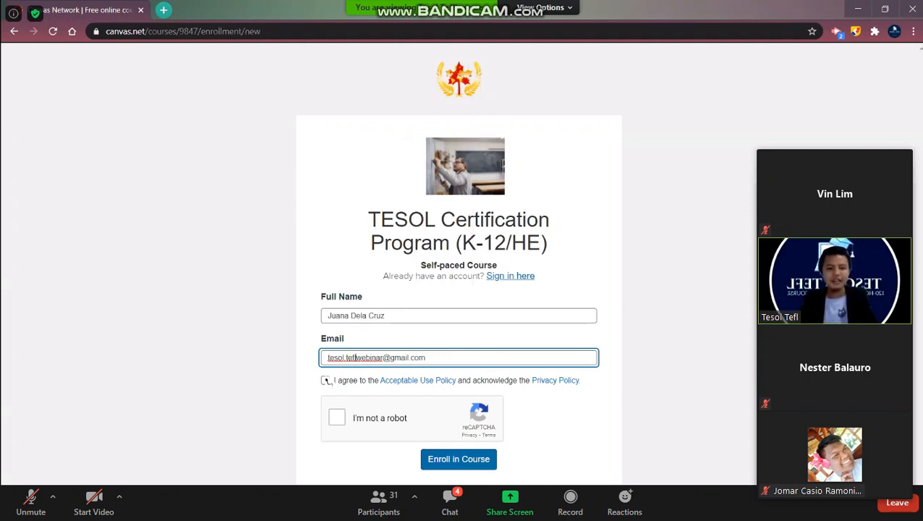
- Agree to the Acceptable Use Policy, pass the reCAPTCHA robot check and submit the enrollment
left_click(325, 379)
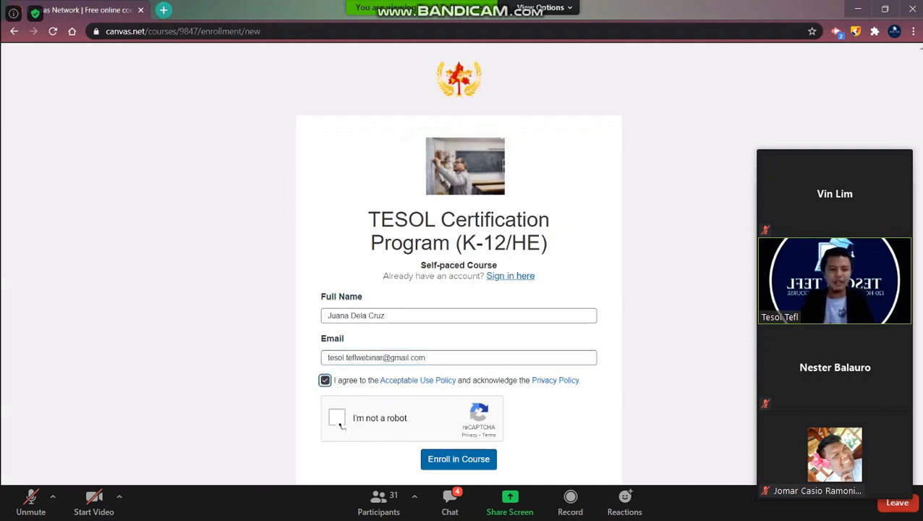
left_click(336, 417)
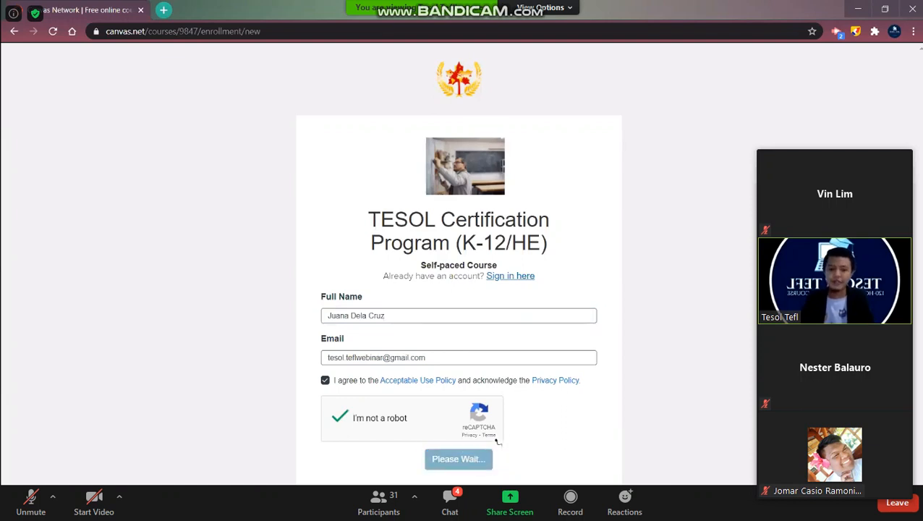
left_click(459, 459)
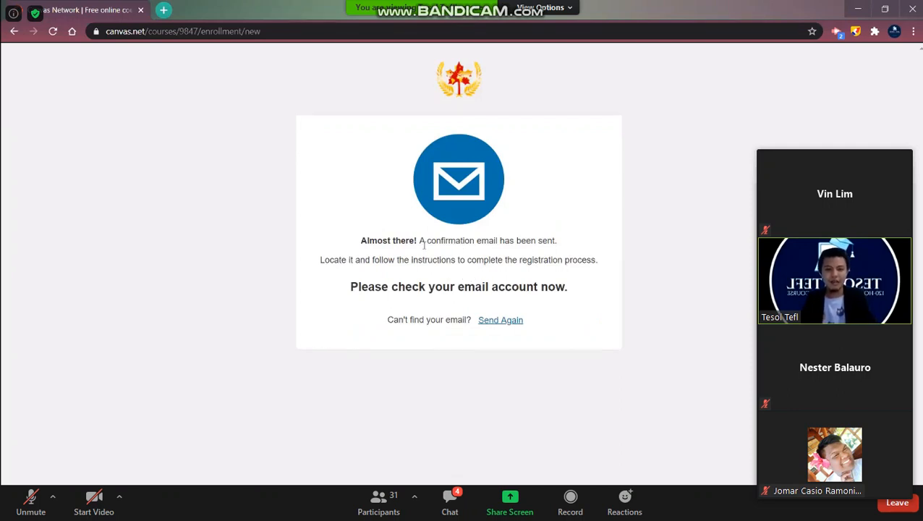
- Open Gmail's Complete Registration email and follow its COMPLETE REGISTRATION link to account setup
left_click(162, 9)
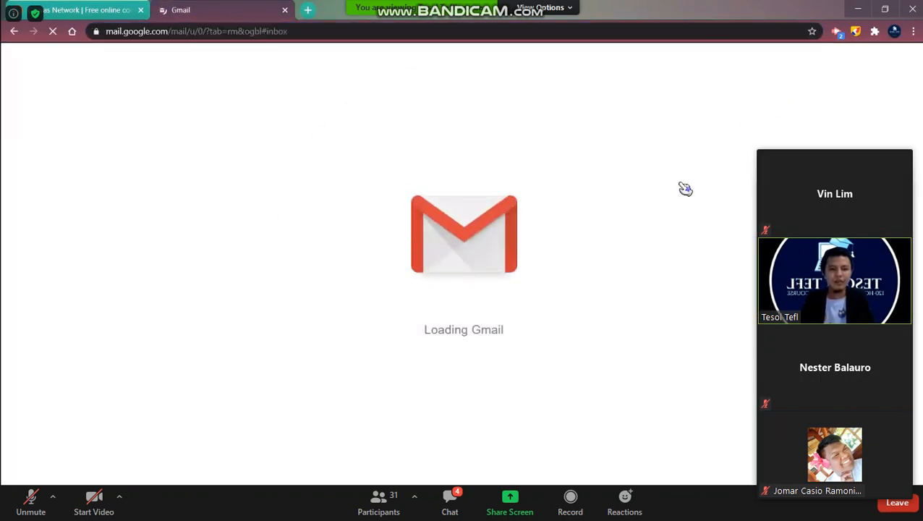
mouse_move(327, 172)
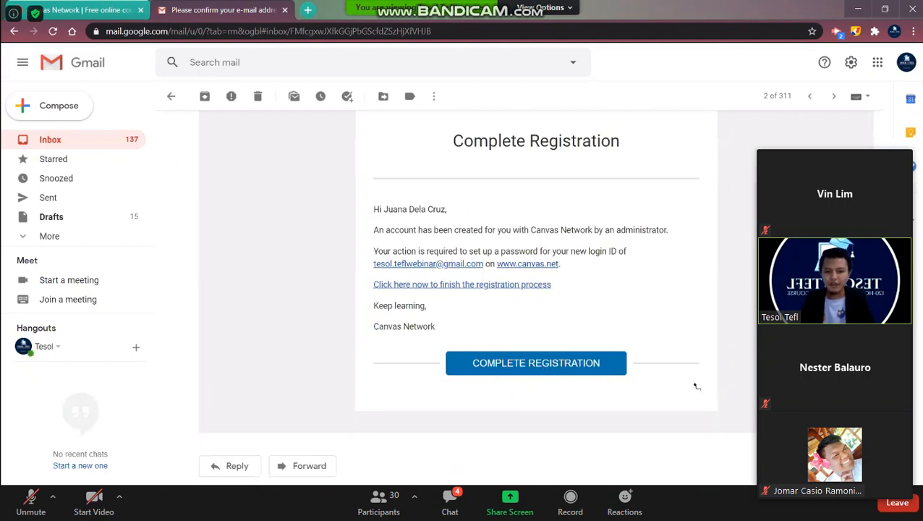
left_click(536, 361)
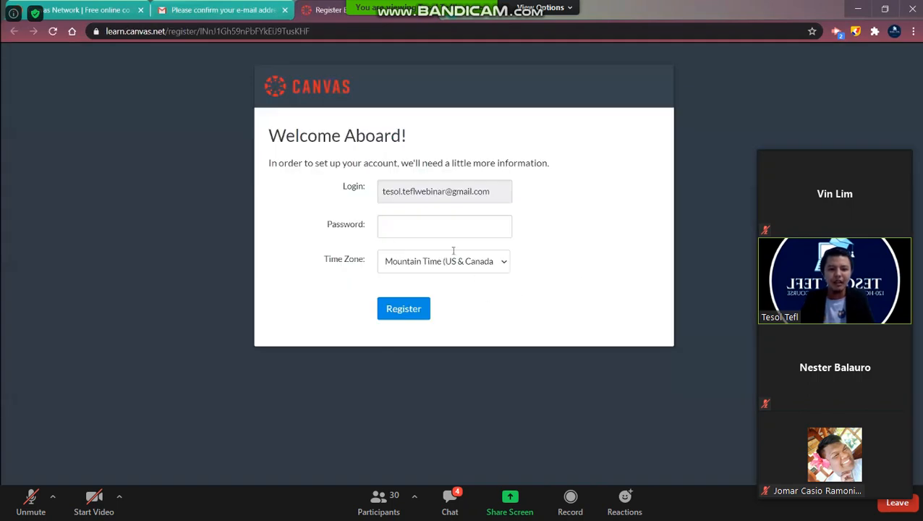
- Set the account password, choose the Philippines (+08:00) time zone and register the account
left_click(444, 225)
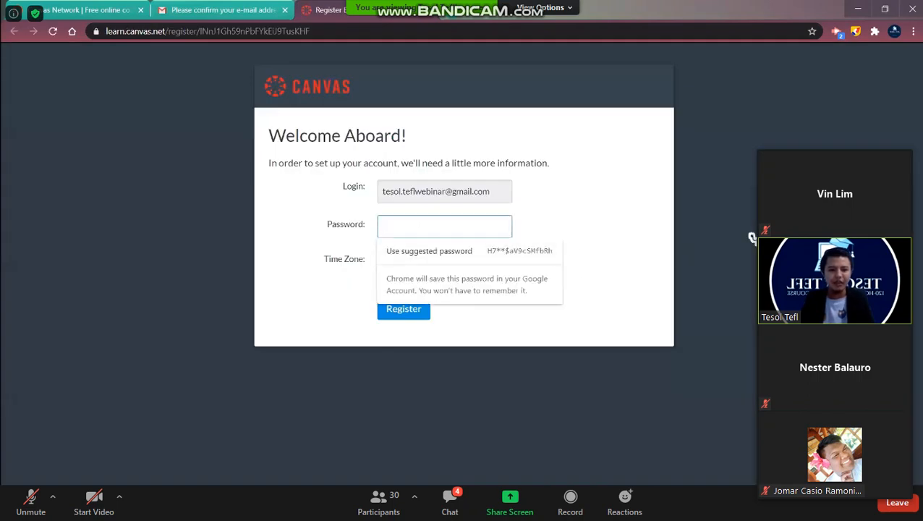
type("••")
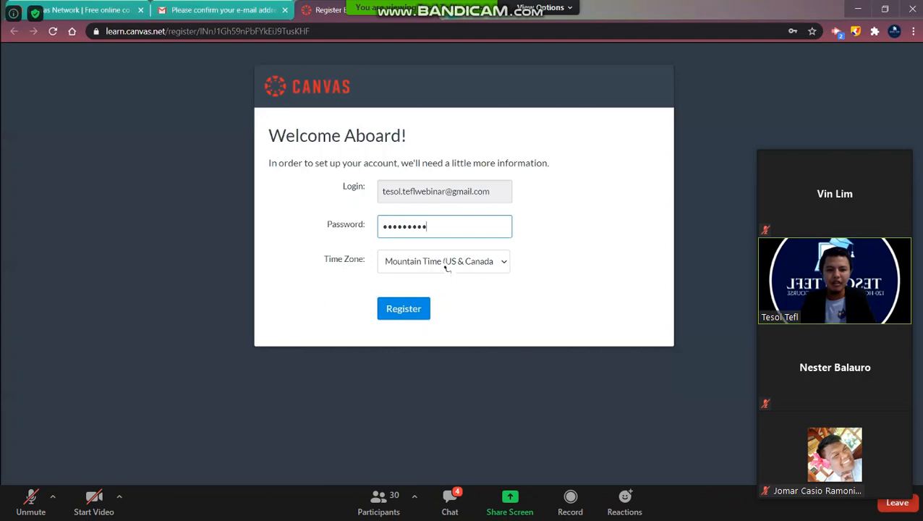
left_click(443, 260)
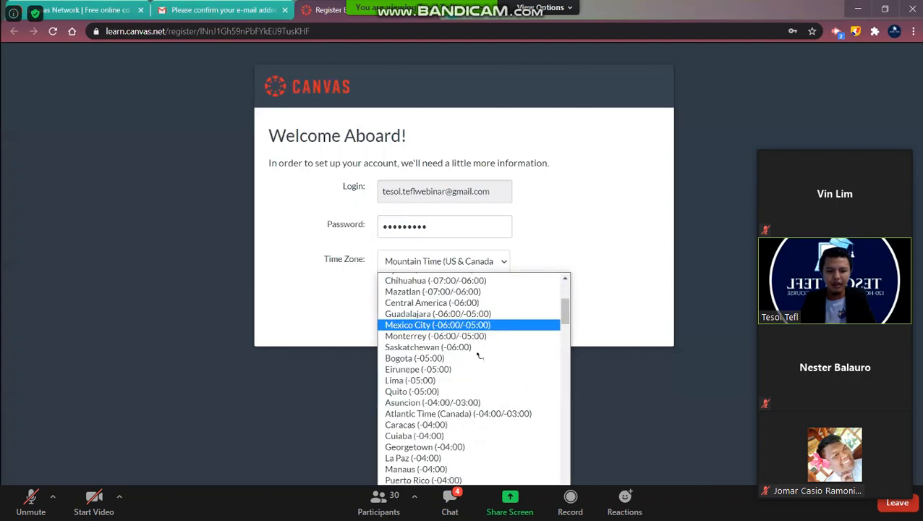
scroll("down", 3)
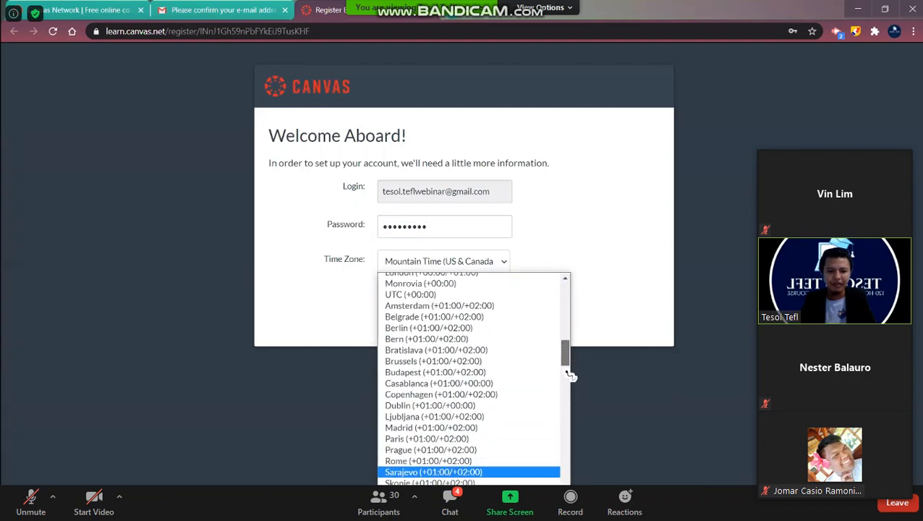
scroll("down", 3)
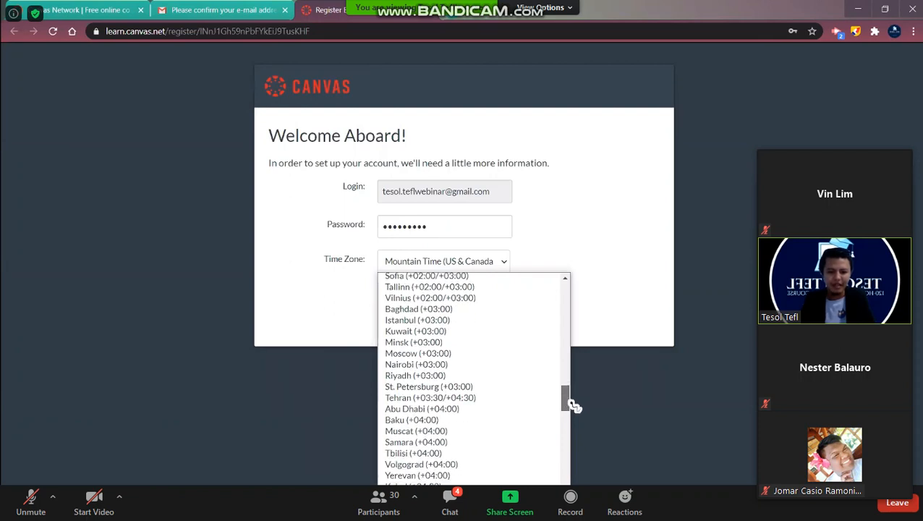
scroll("down", 3)
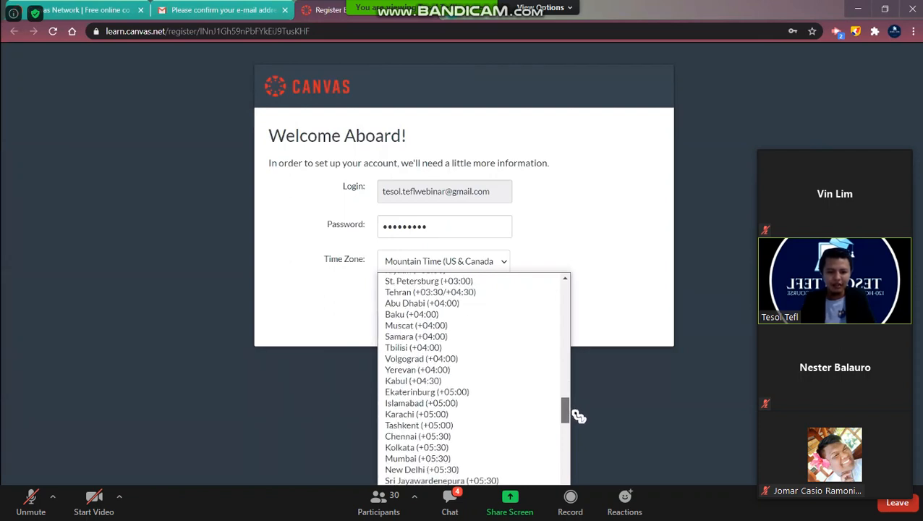
scroll("down", 3)
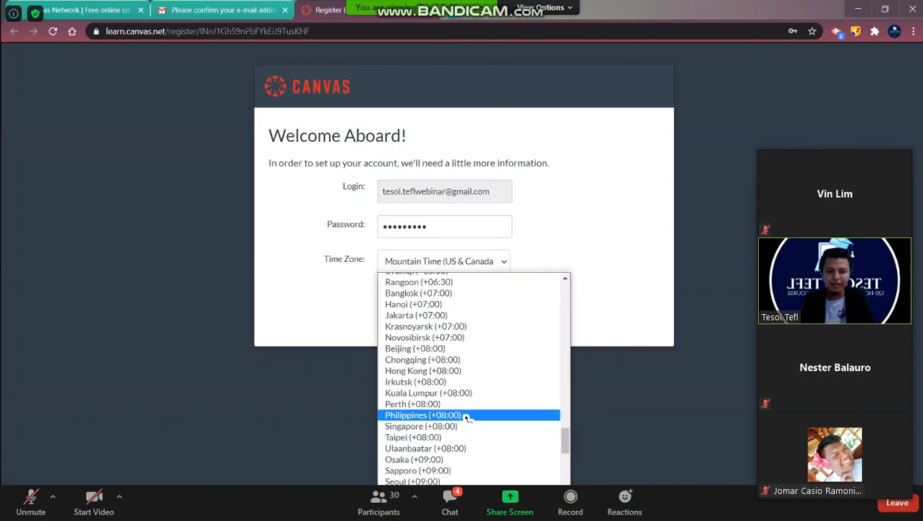
left_click(423, 414)
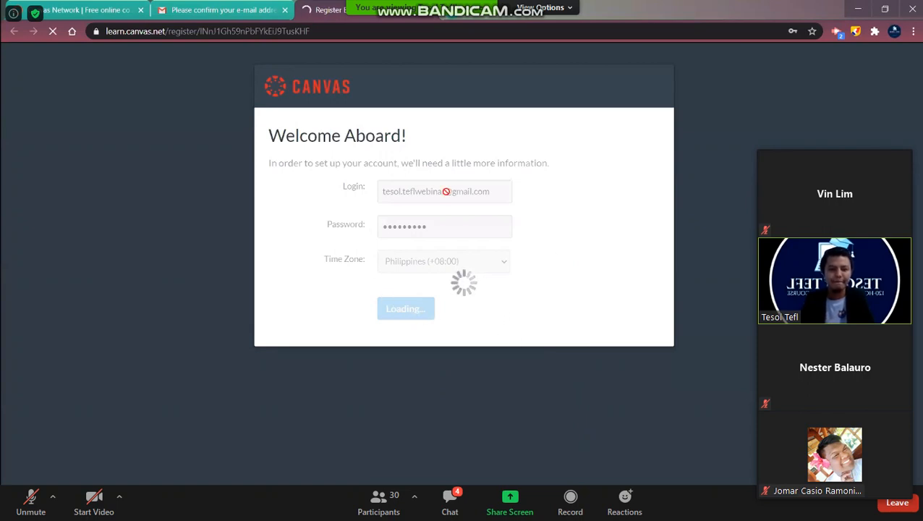
left_click(406, 309)
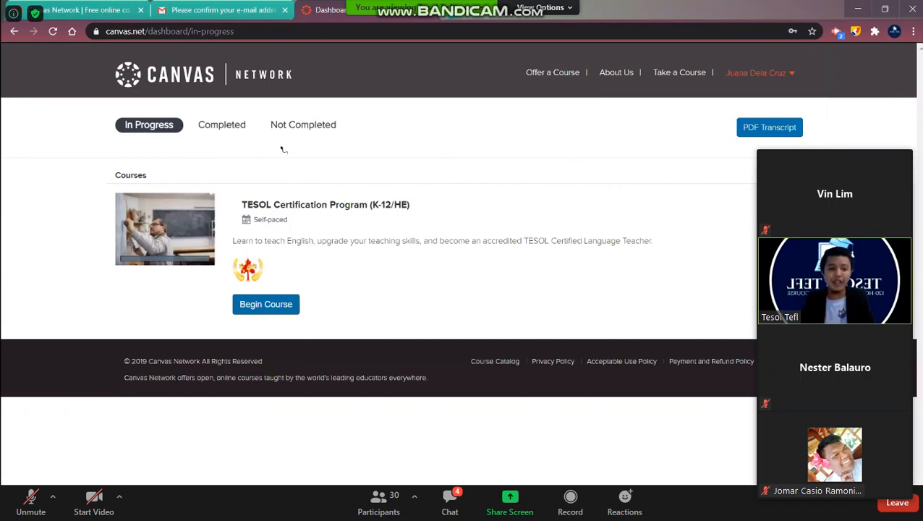
mouse_move(311, 351)
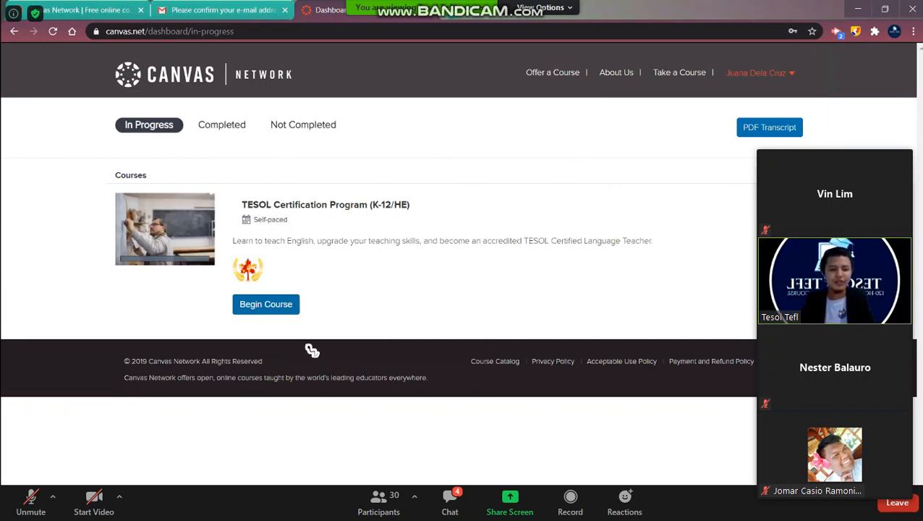
- Begin the TESOL Certification Program course from the dashboard to reach its home page
left_click(265, 304)
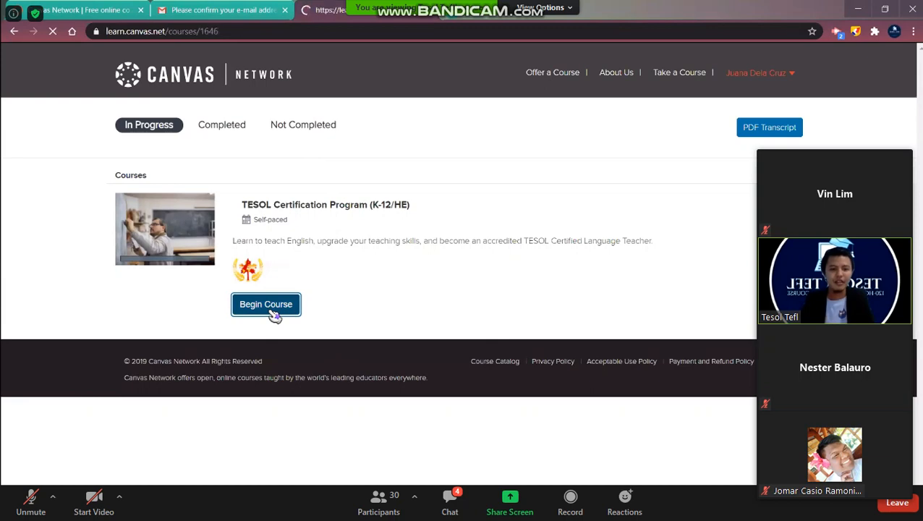
left_click(265, 304)
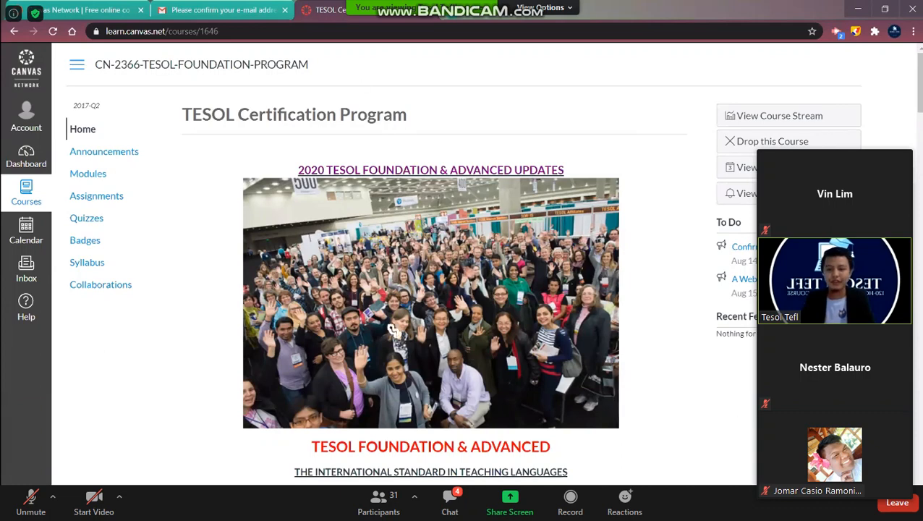
mouse_move(663, 348)
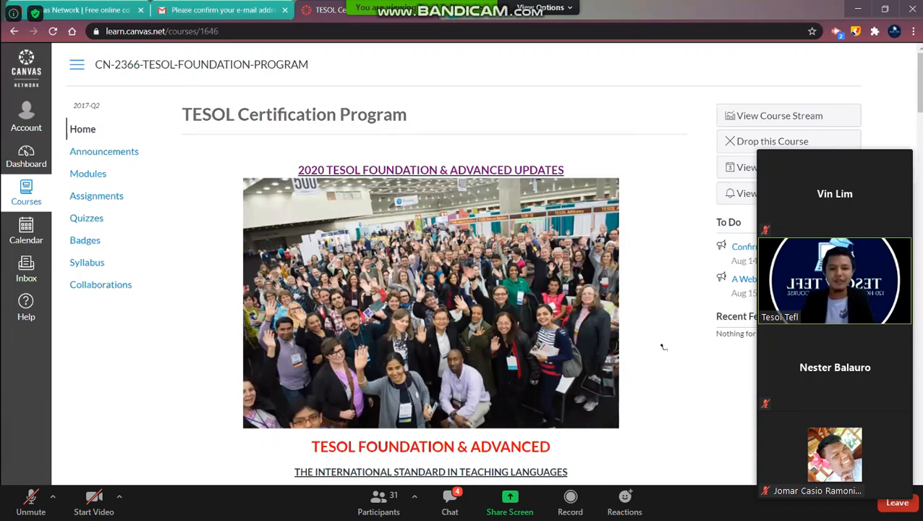
mouse_move(196, 177)
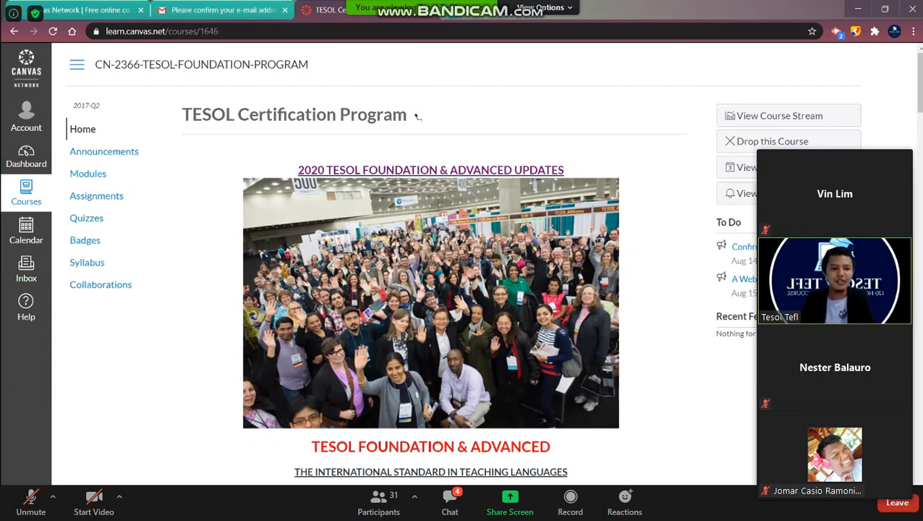
triple_click(292, 113)
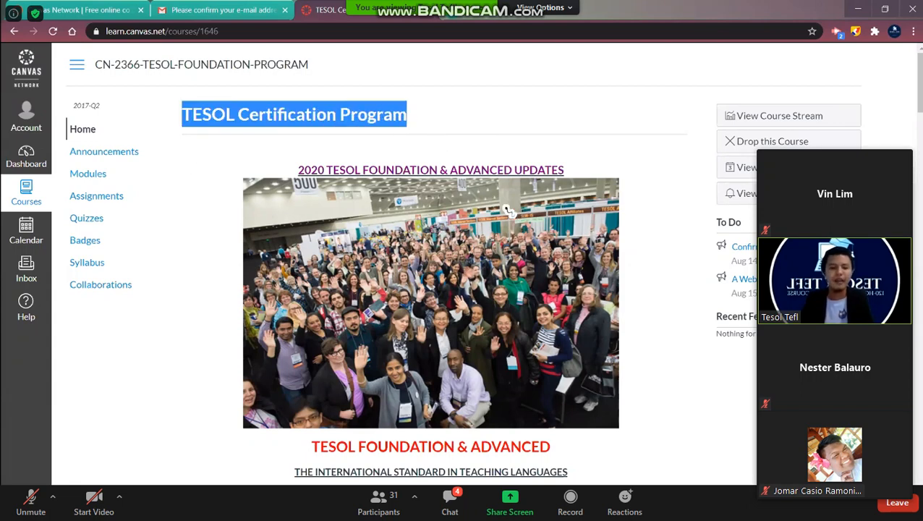
scroll("down", 3)
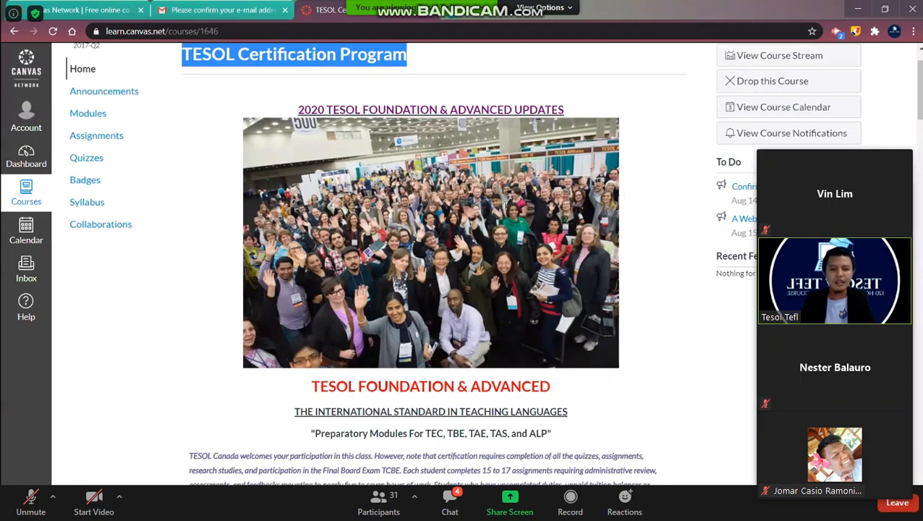
scroll("down", 3)
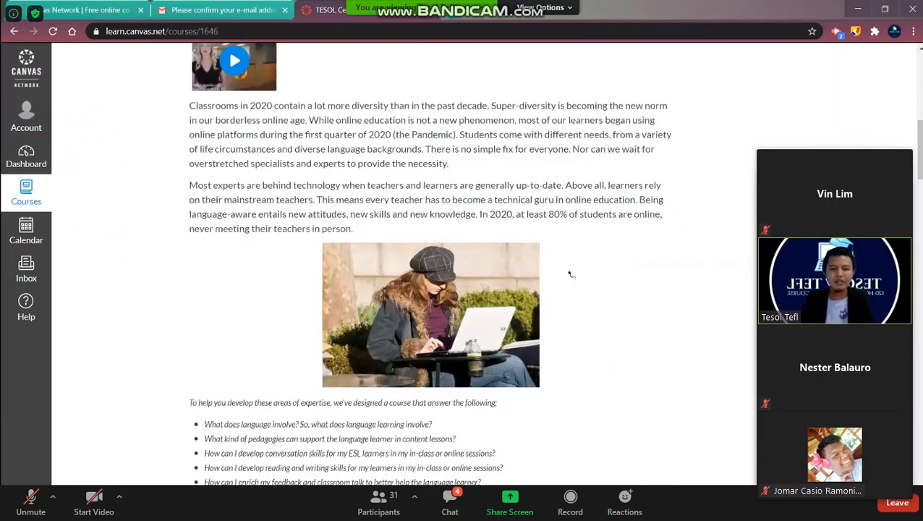
scroll("down", 3)
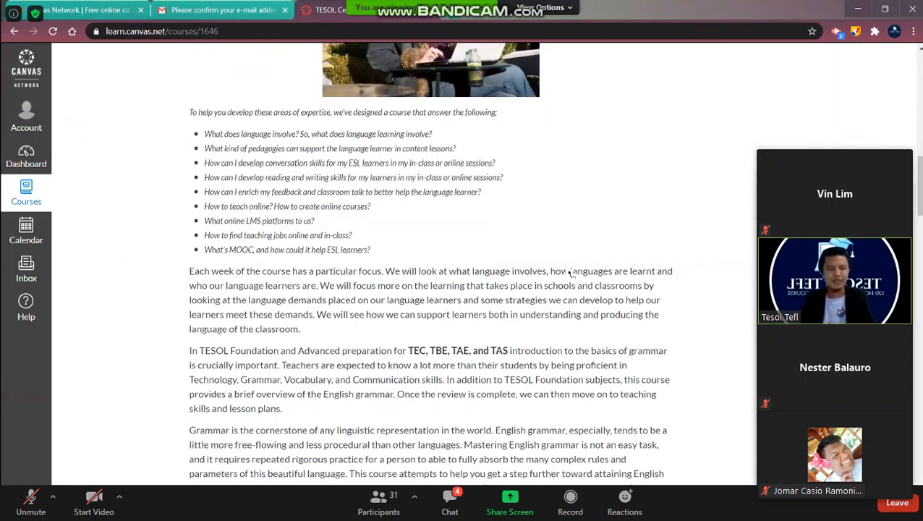
scroll("down", 3)
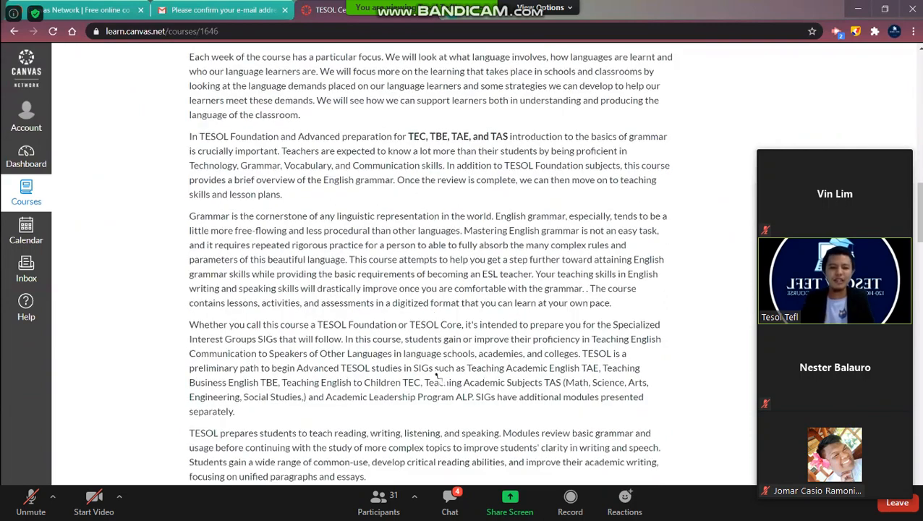
scroll("down", 3)
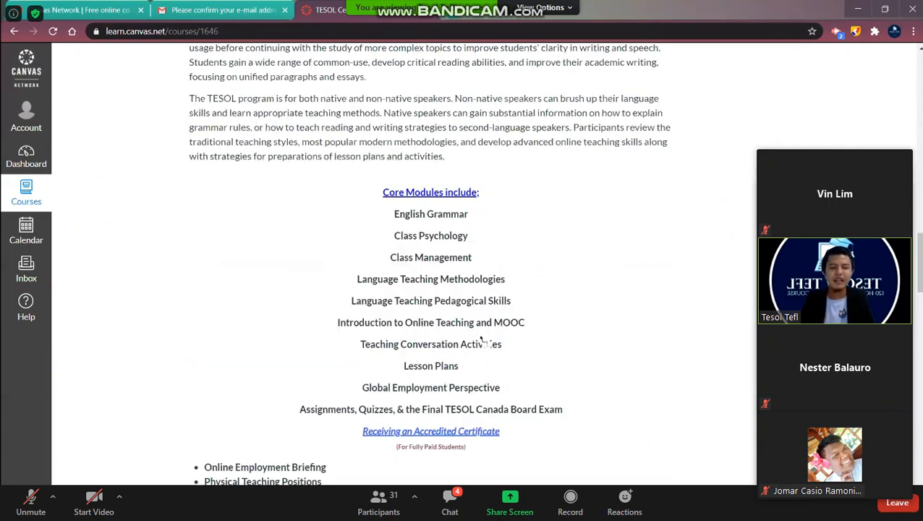
scroll("down", 3)
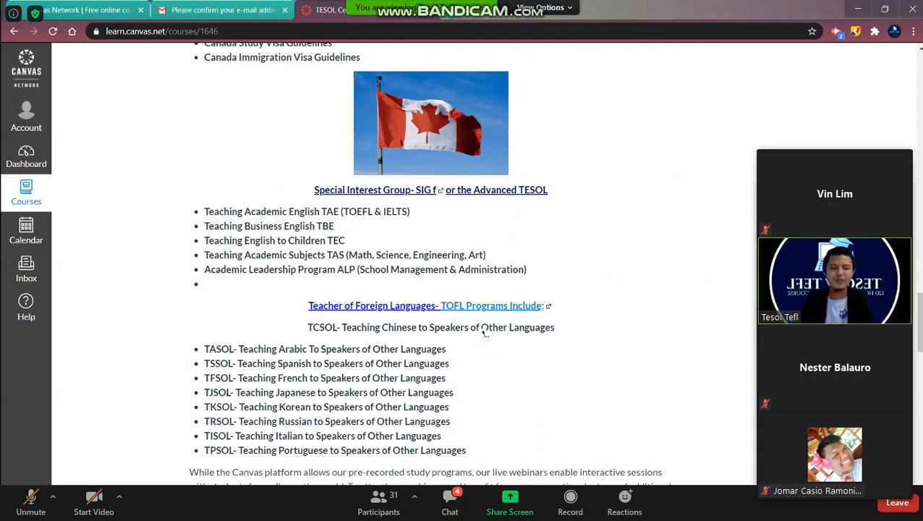
scroll("down", 3)
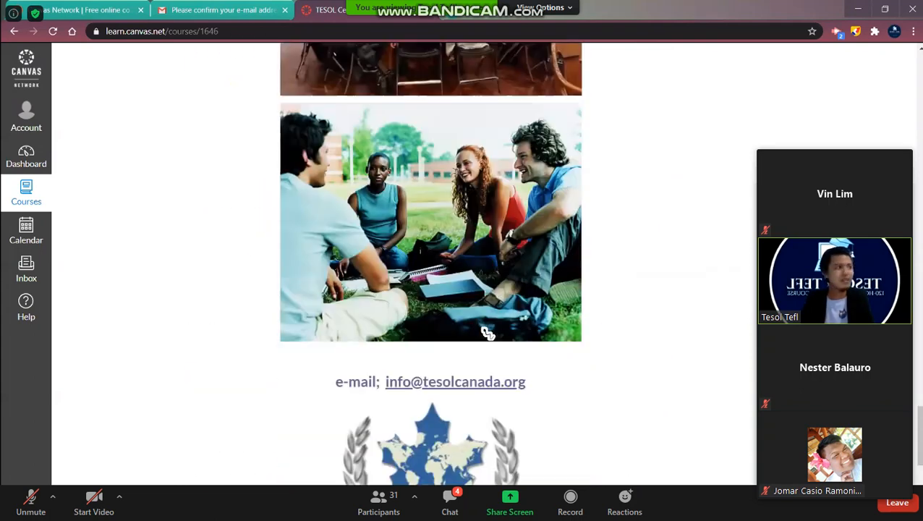
scroll("down", 3)
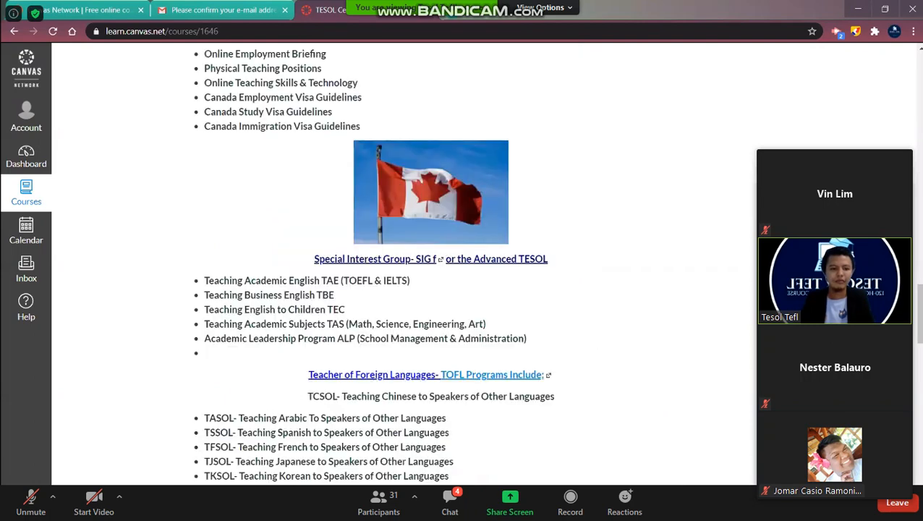
scroll("up", 3)
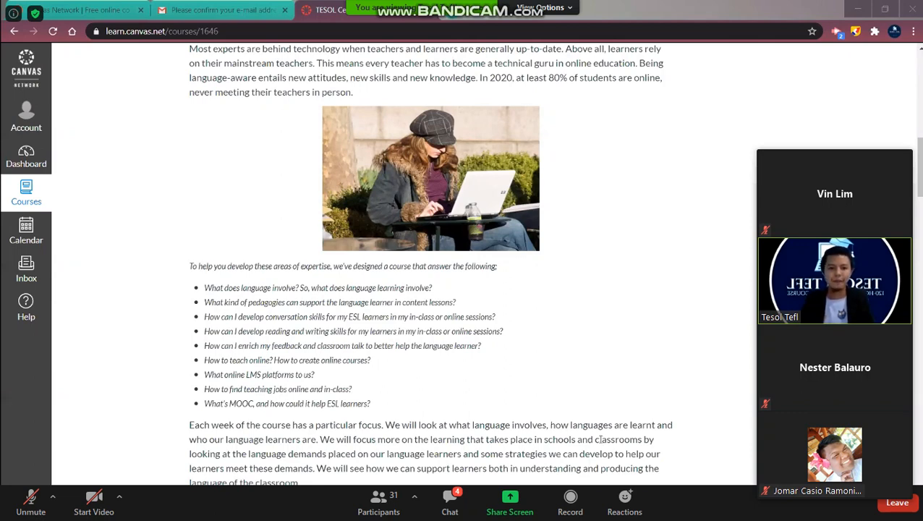
scroll("up", 3)
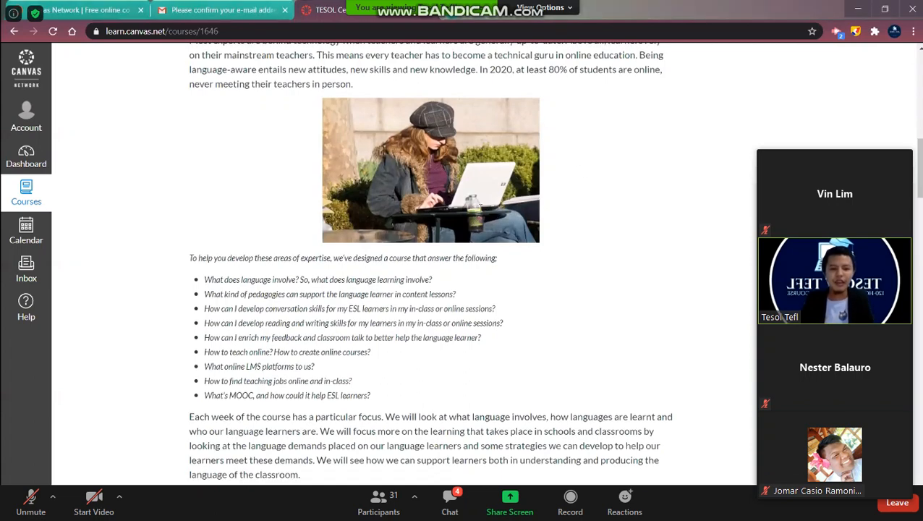
scroll("down", 3)
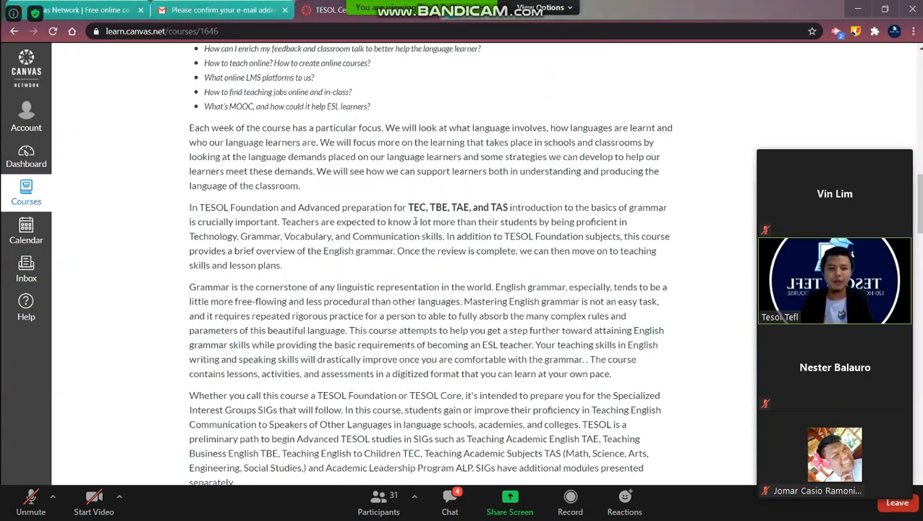
scroll("down", 3)
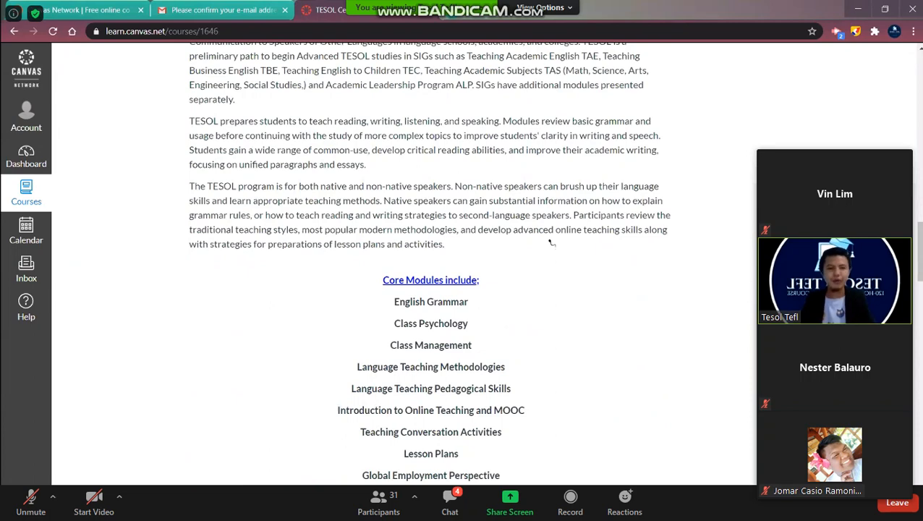
scroll("down", 3)
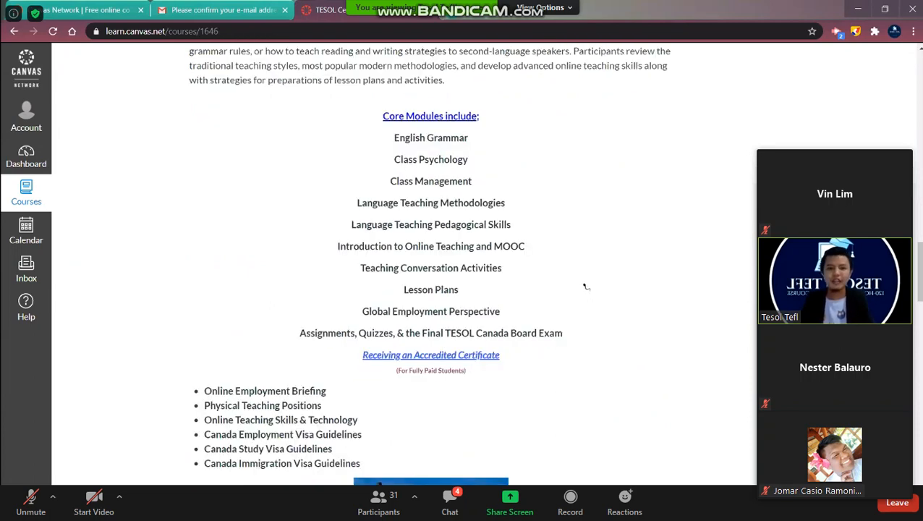
scroll("down", 3)
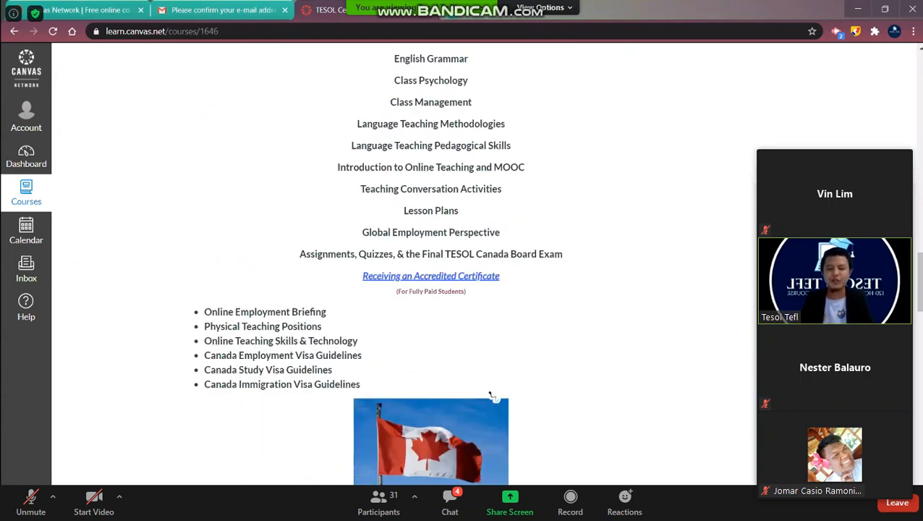
scroll("down", 3)
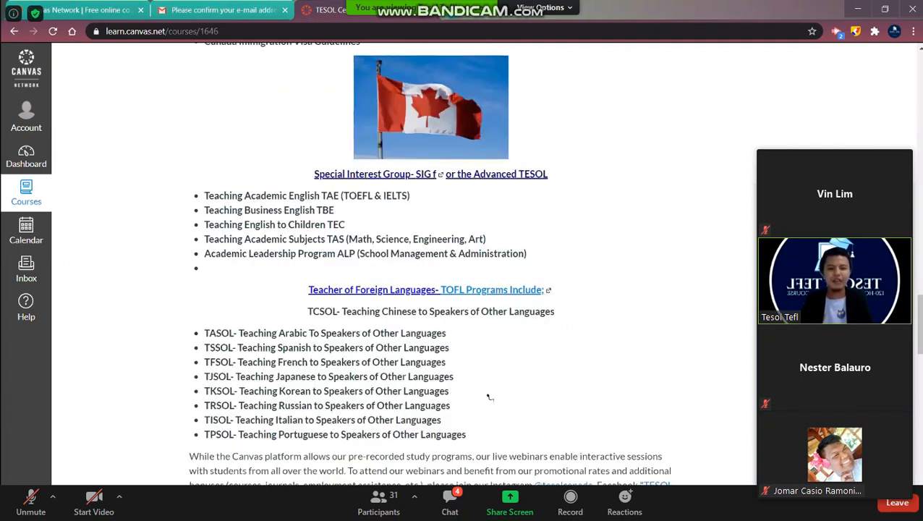
mouse_move(388, 220)
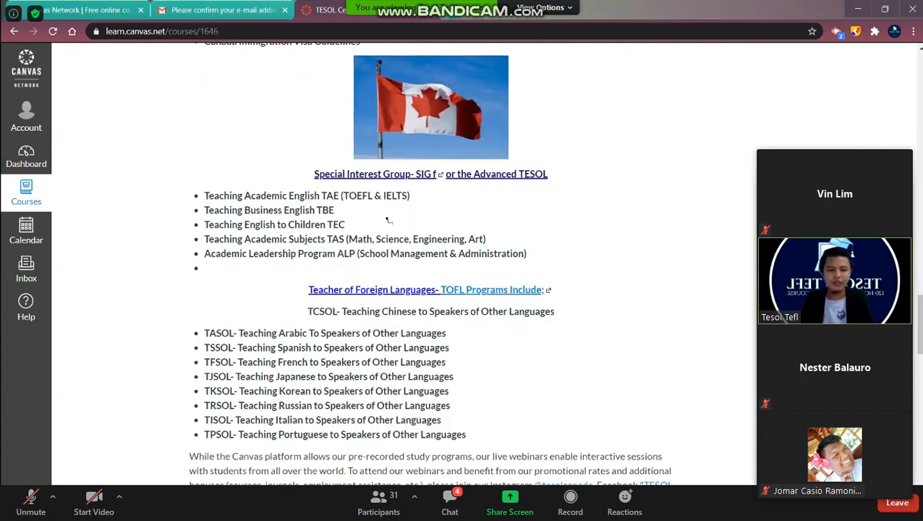
mouse_move(390, 375)
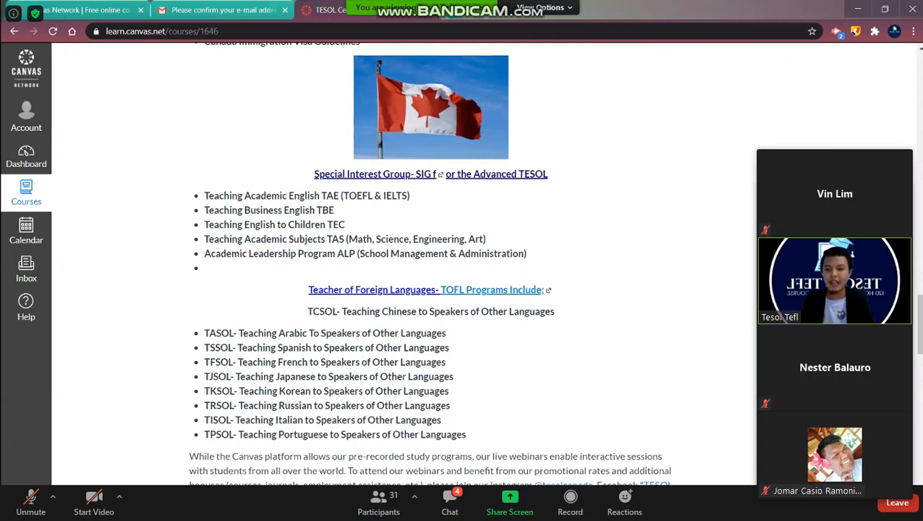
mouse_move(605, 348)
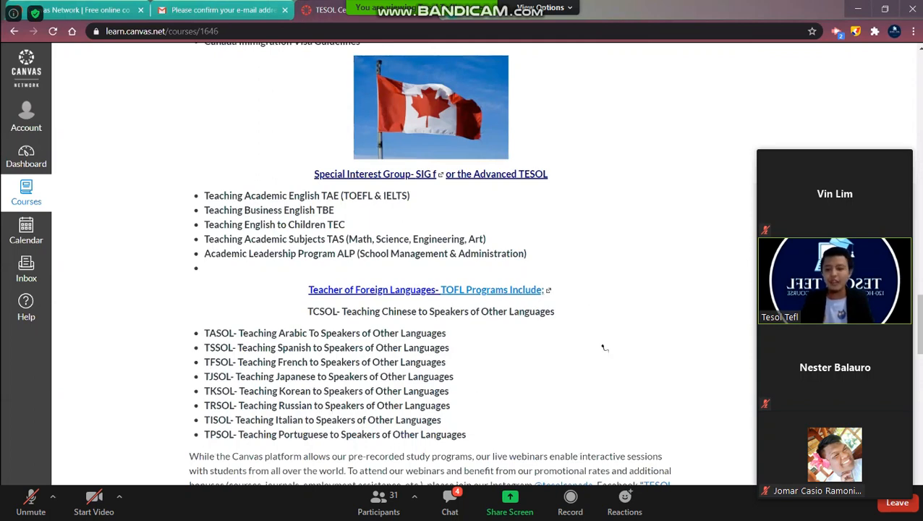
scroll("up", 3)
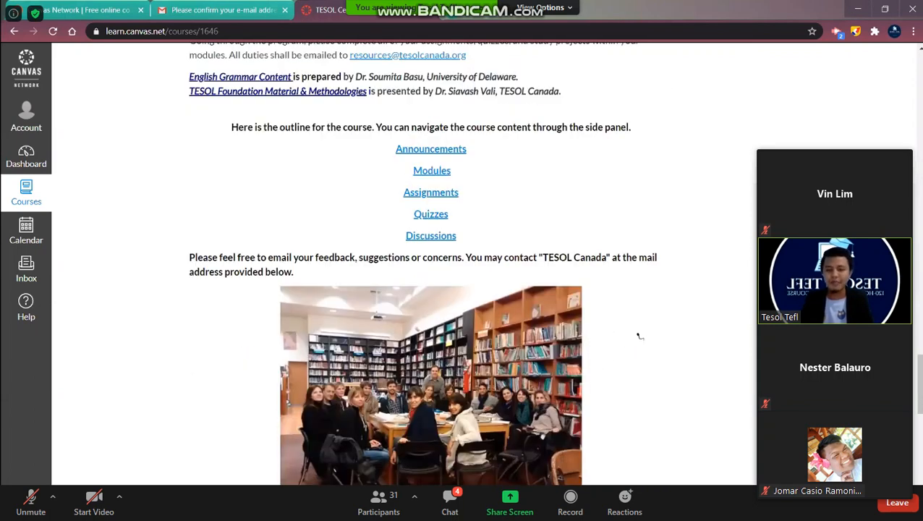
scroll("down", 3)
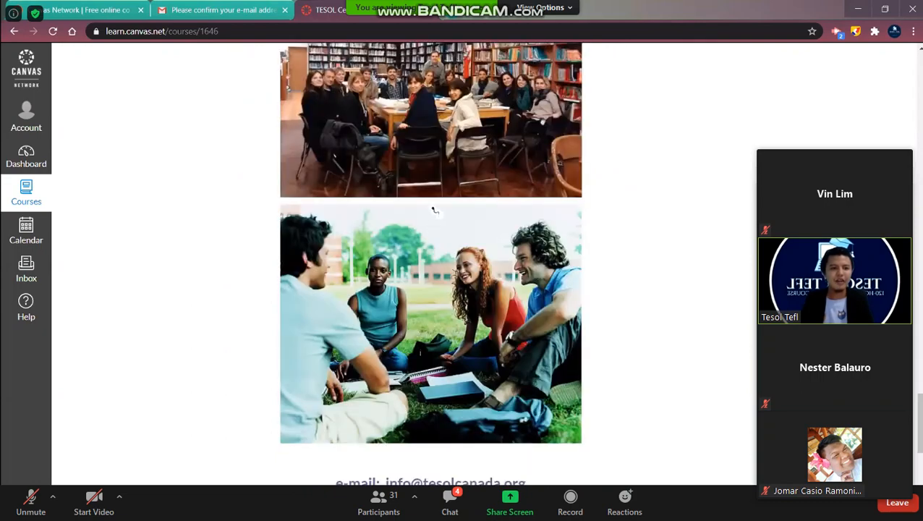
scroll("up", 3)
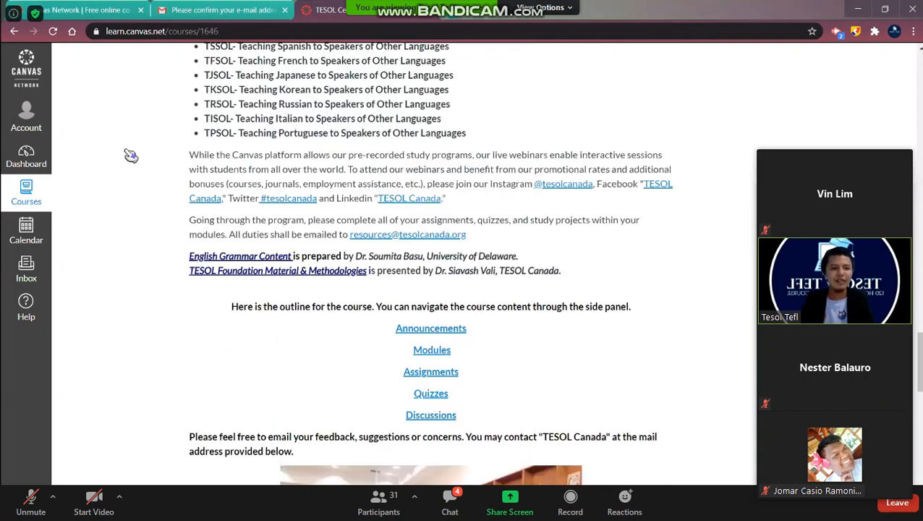
scroll("up", 3)
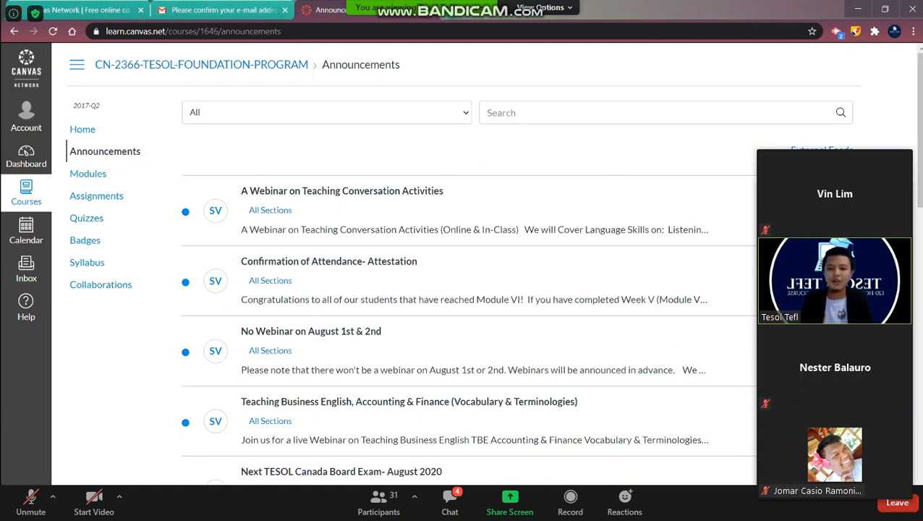
mouse_move(389, 205)
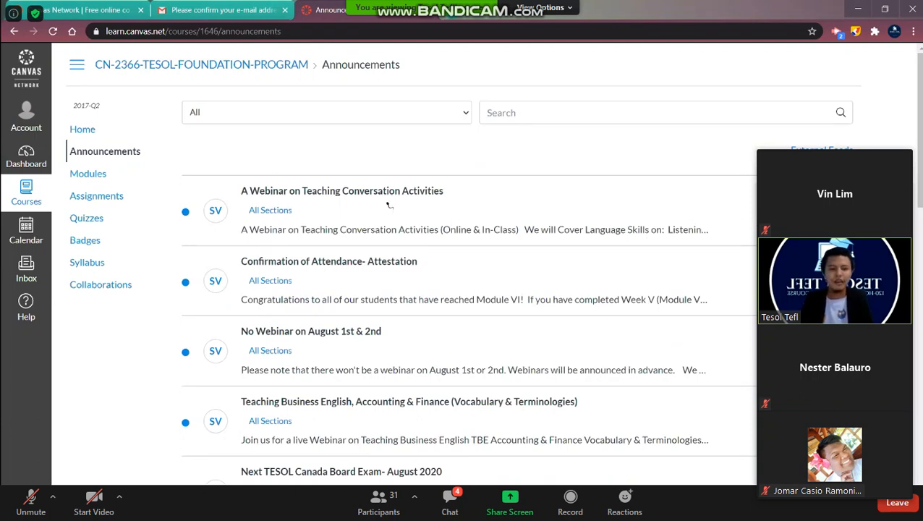
mouse_move(471, 201)
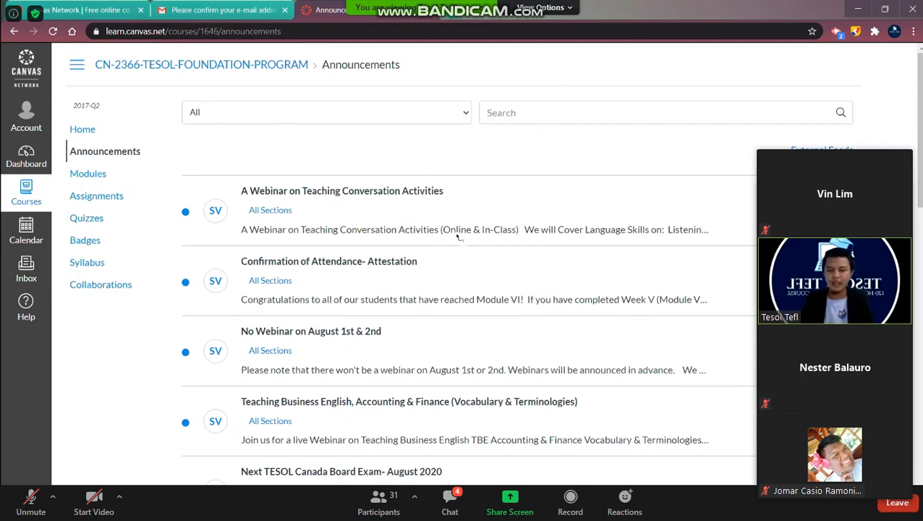
mouse_move(314, 297)
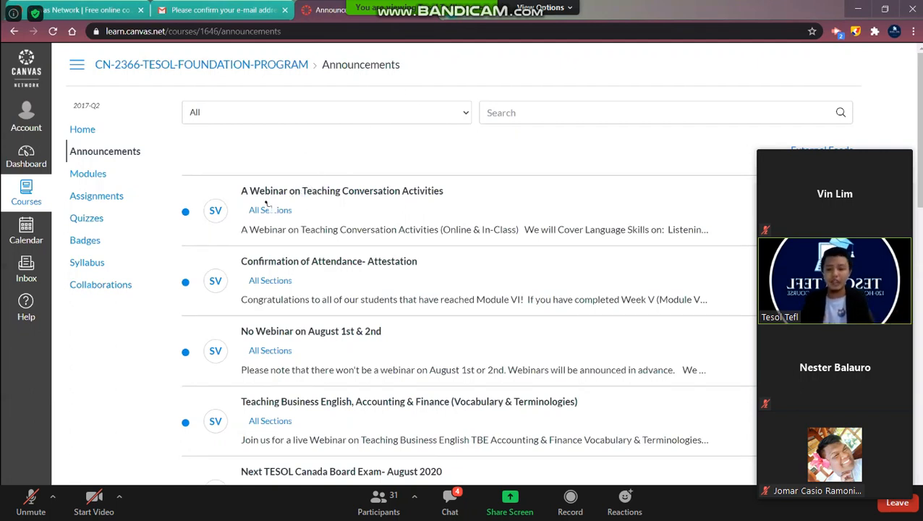
mouse_move(87, 173)
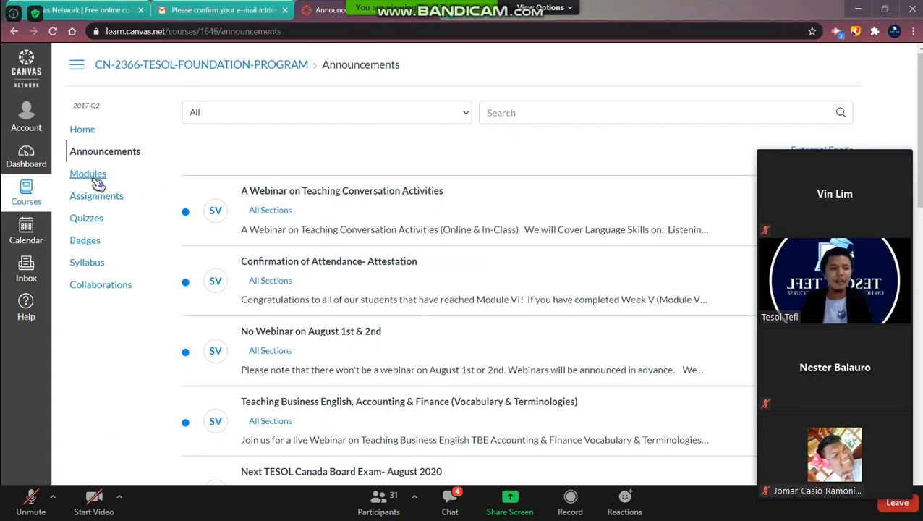
left_click(87, 174)
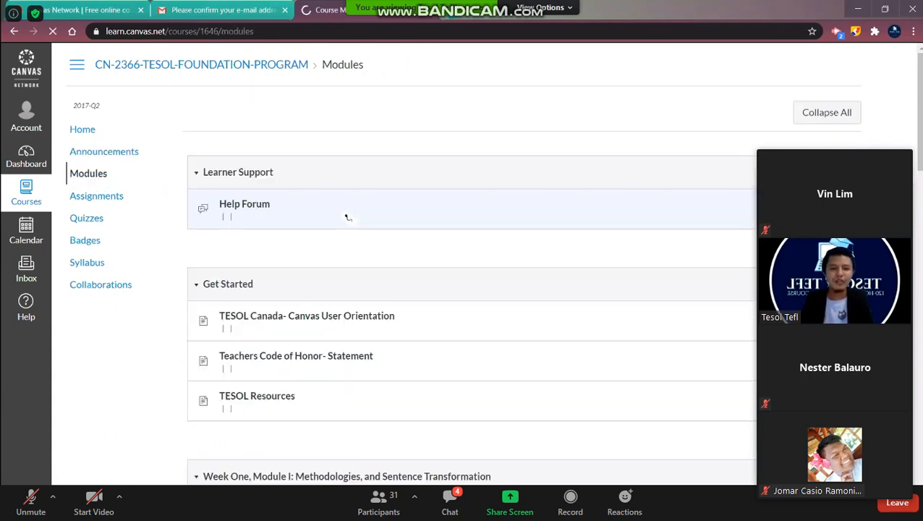
scroll("down", 3)
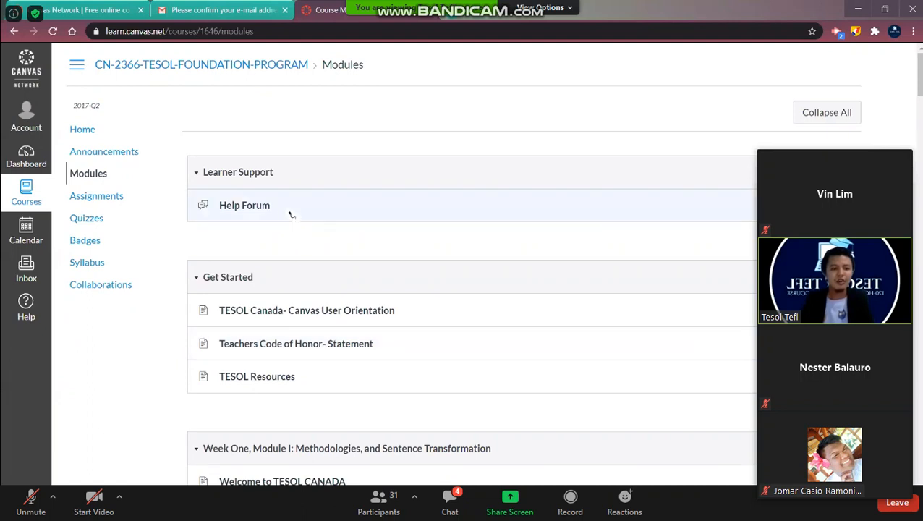
scroll("down", 3)
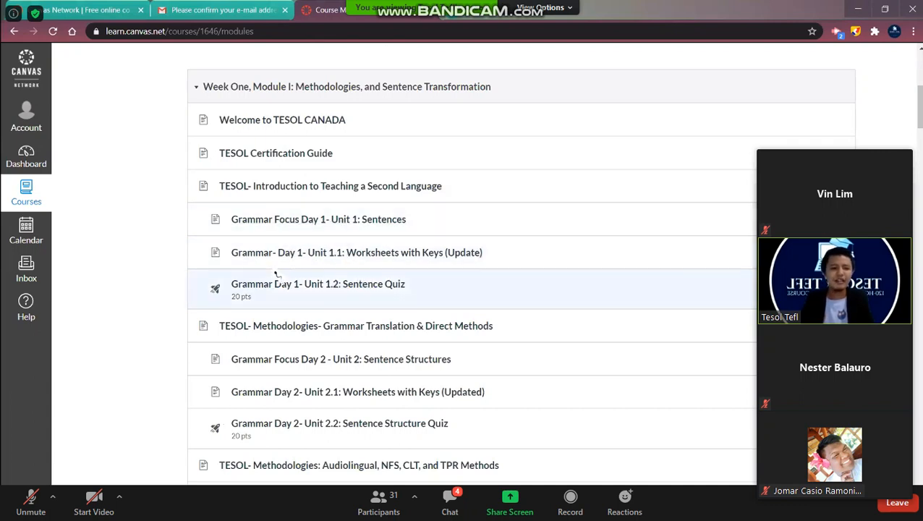
scroll("down", 3)
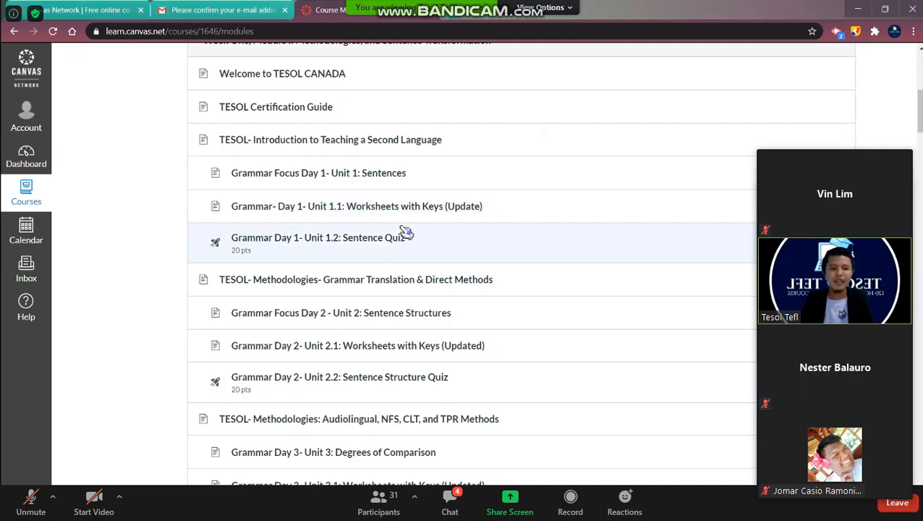
scroll("down", 3)
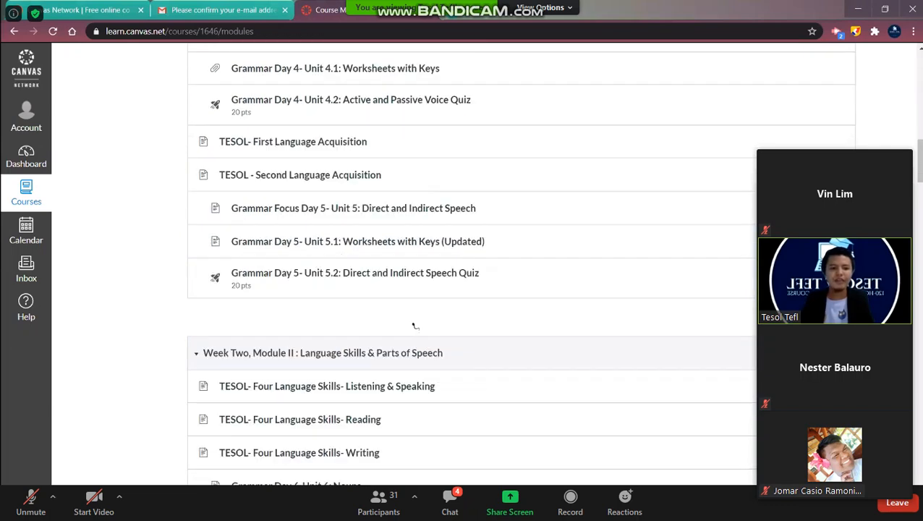
scroll("down", 3)
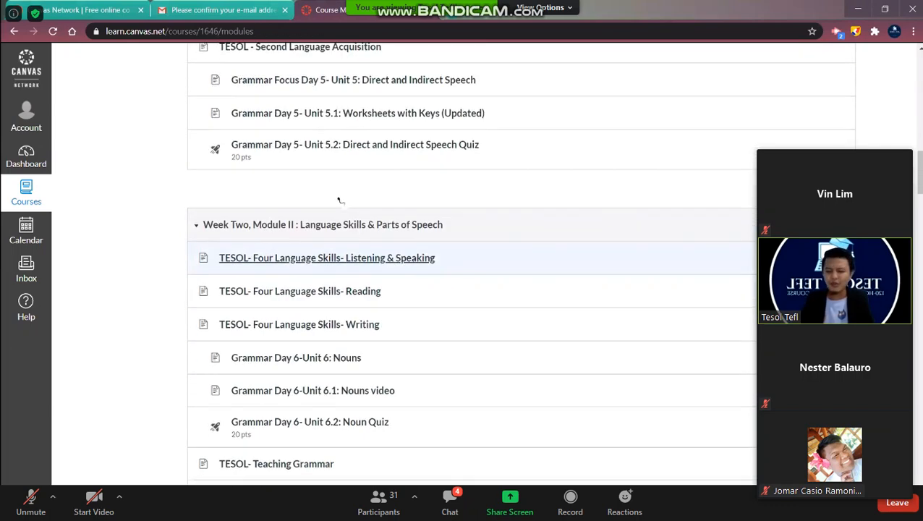
scroll("down", 3)
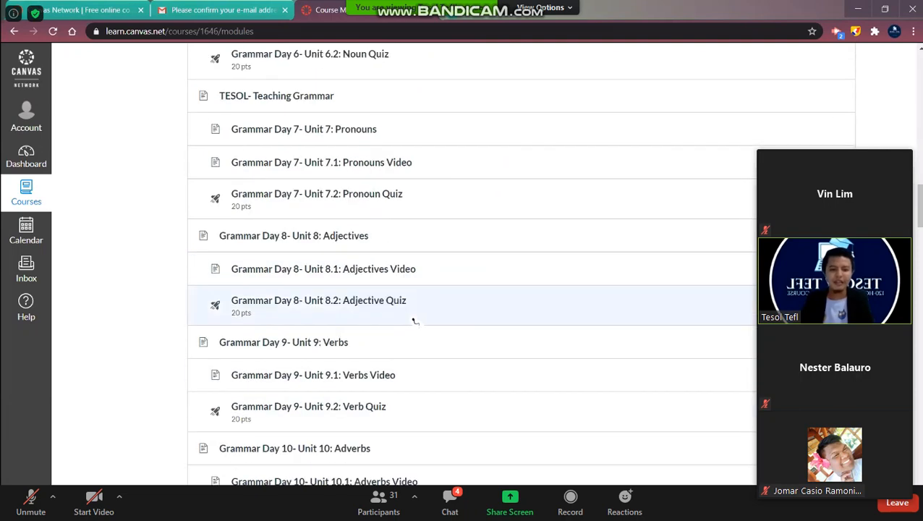
scroll("down", 3)
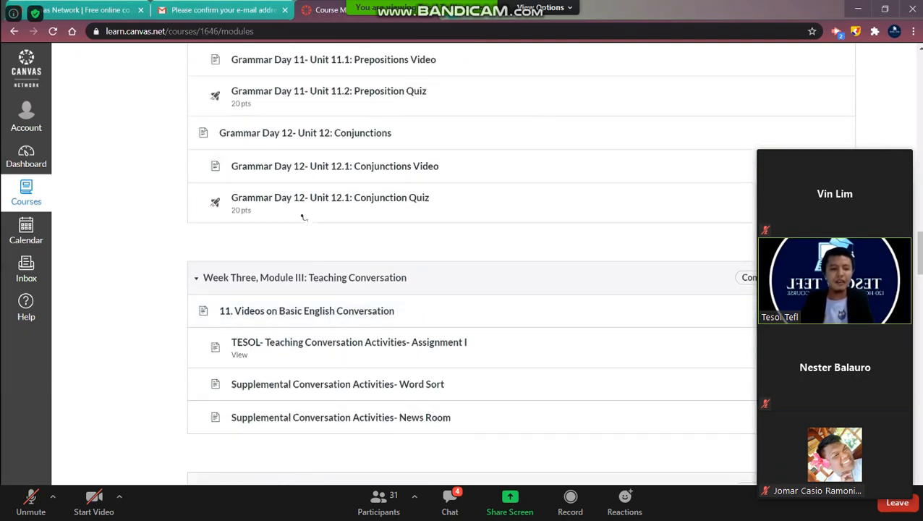
scroll("down", 3)
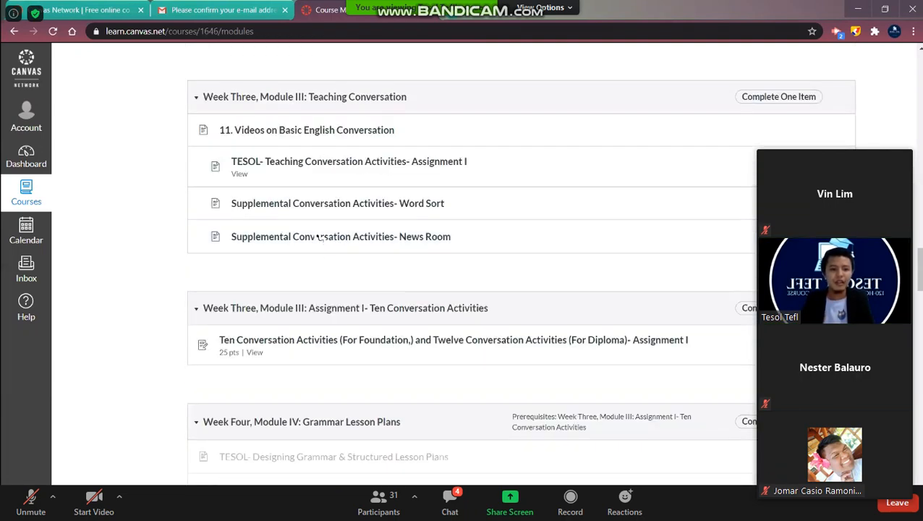
scroll("up", 3)
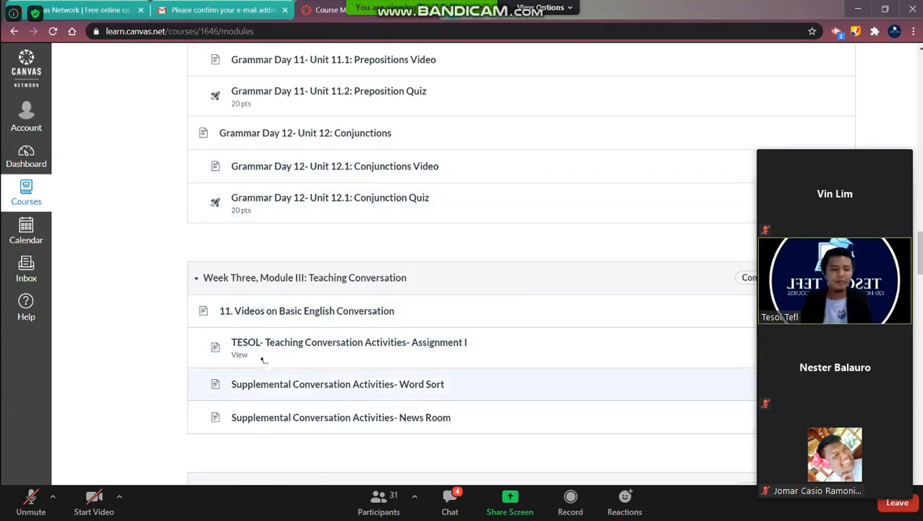
scroll("up", 3)
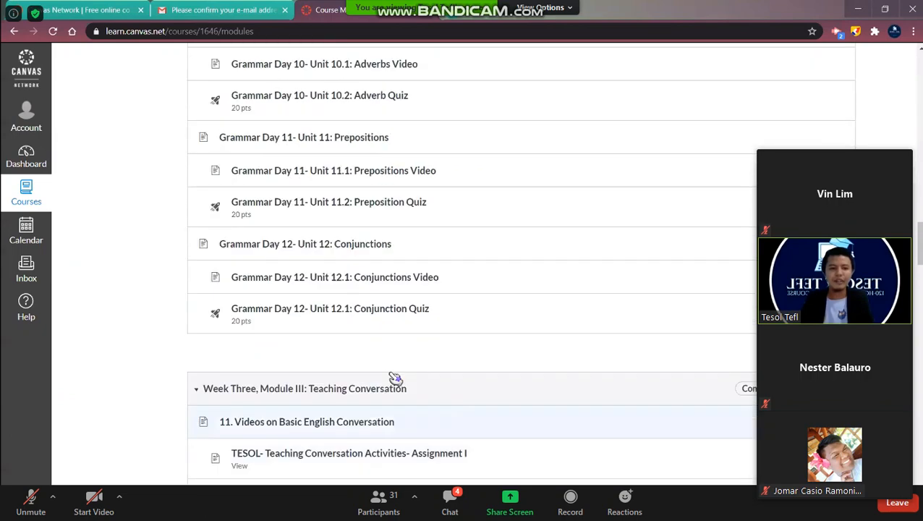
scroll("up", 3)
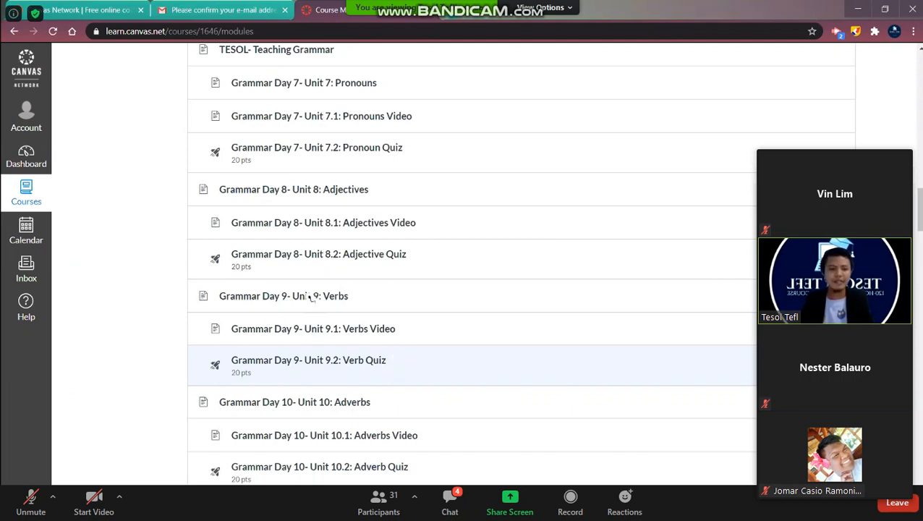
scroll("up", 3)
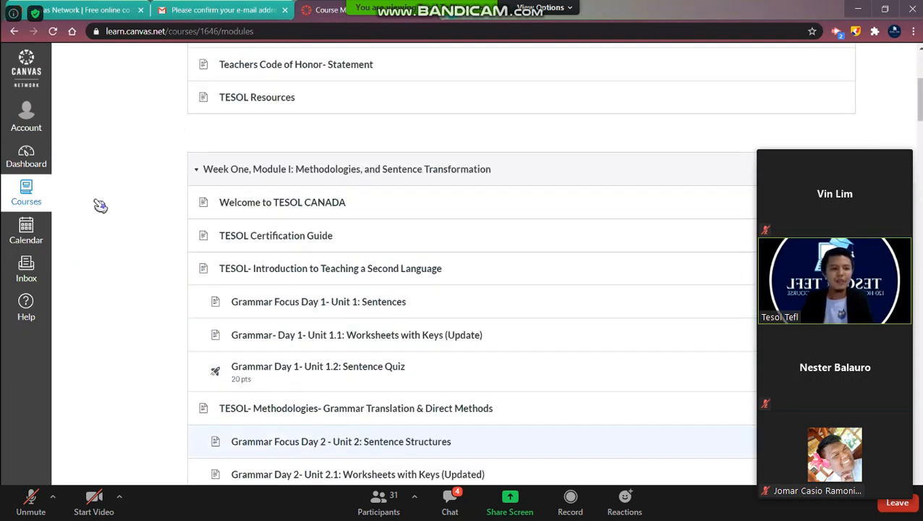
left_click(97, 195)
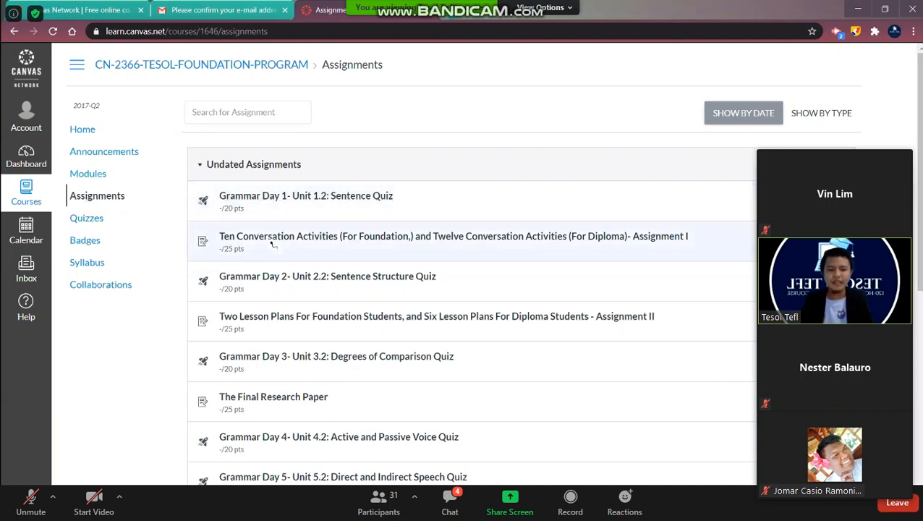
- Review the undated assignments down to the TOEFL Reading Practice Test, then go to Quizzes
scroll("up", 3)
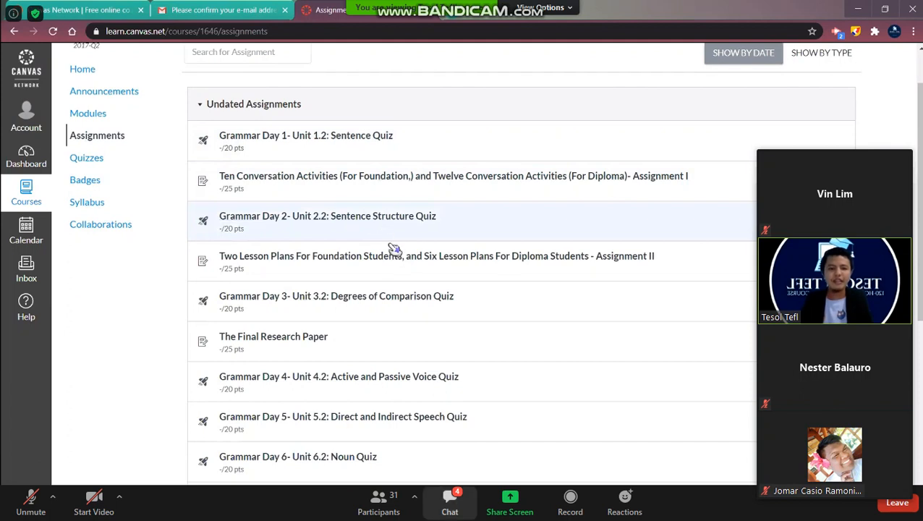
left_click(449, 502)
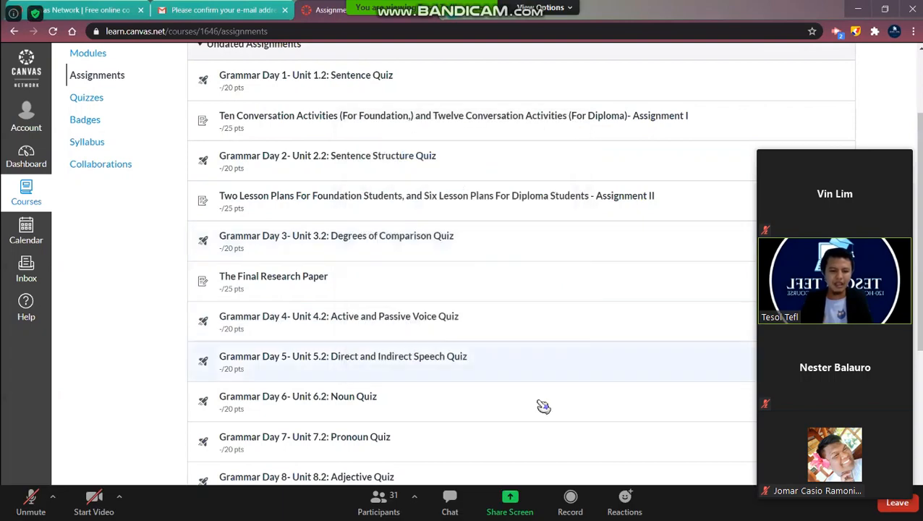
scroll("down", 3)
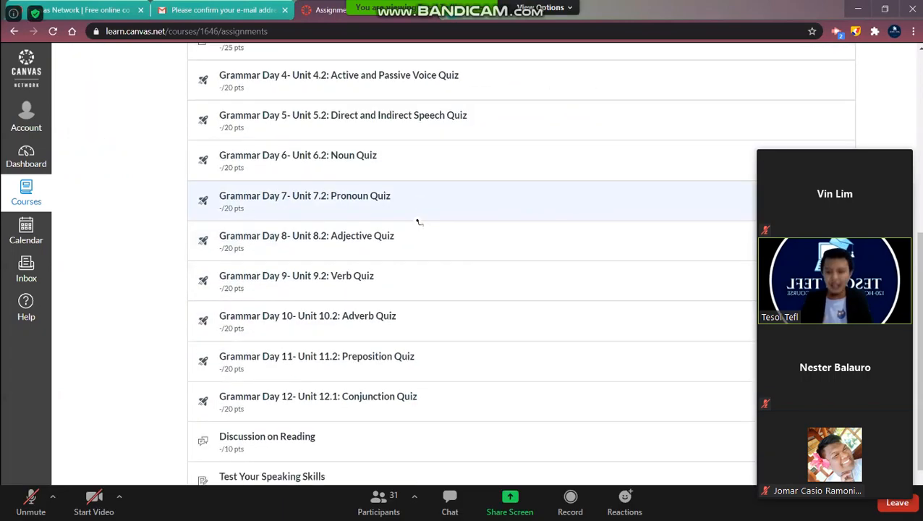
scroll("down", 3)
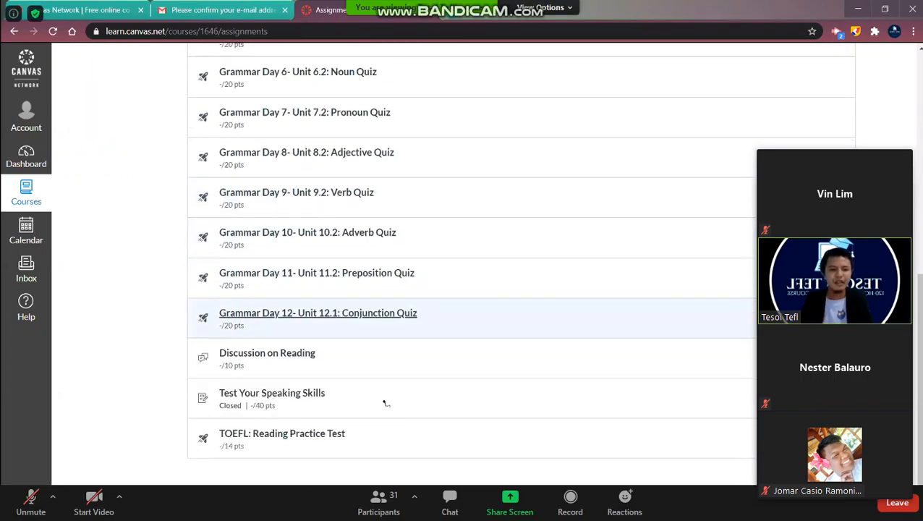
scroll("up", 3)
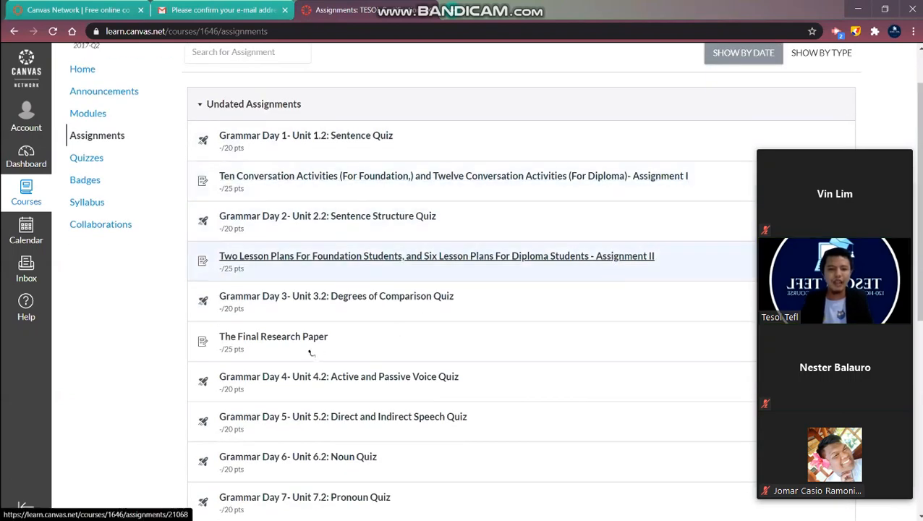
mouse_move(431, 298)
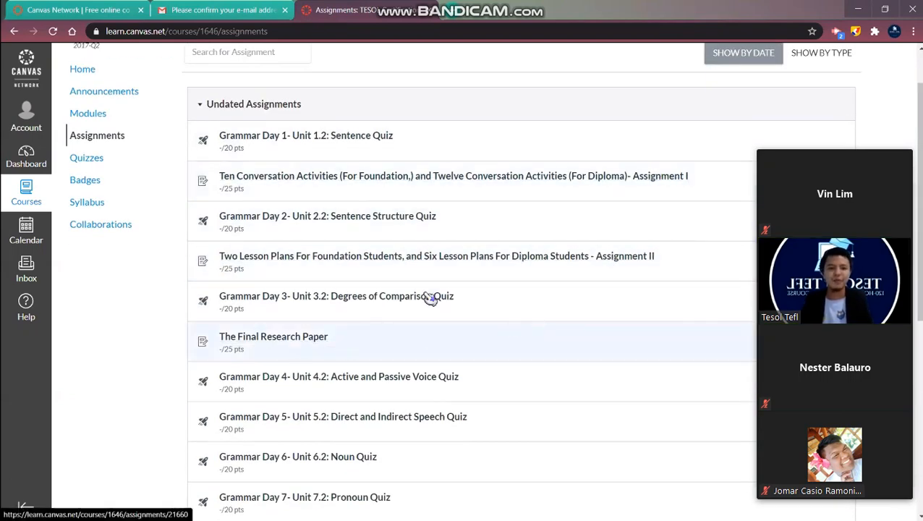
scroll("down", 3)
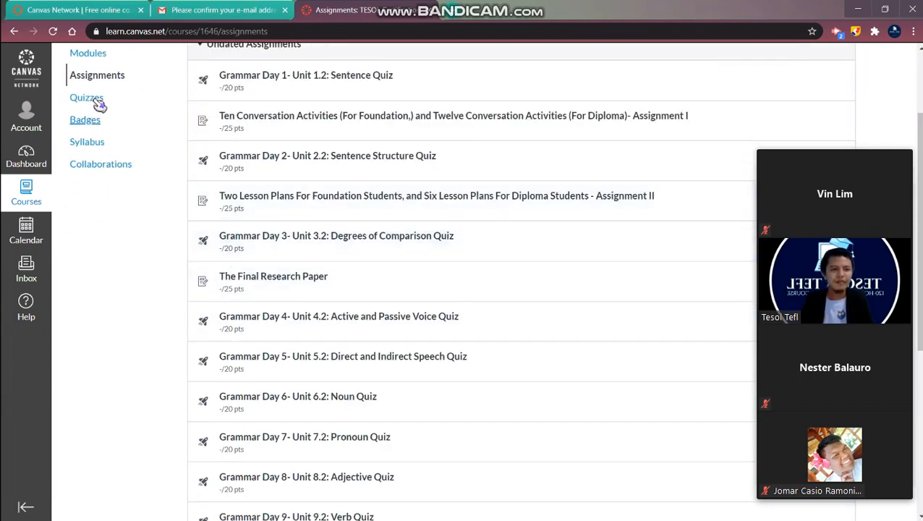
left_click(87, 97)
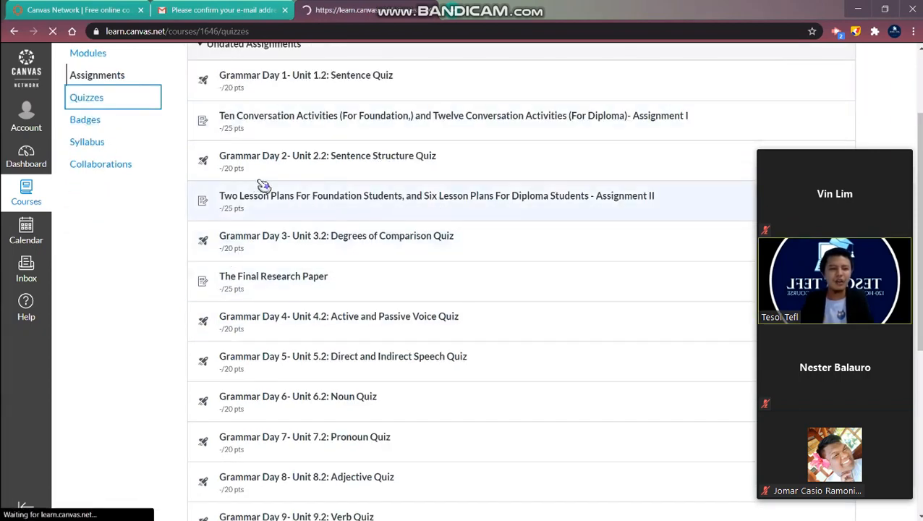
- Look over the Quizzes list down to the Surveys section and back to the top
left_click(87, 97)
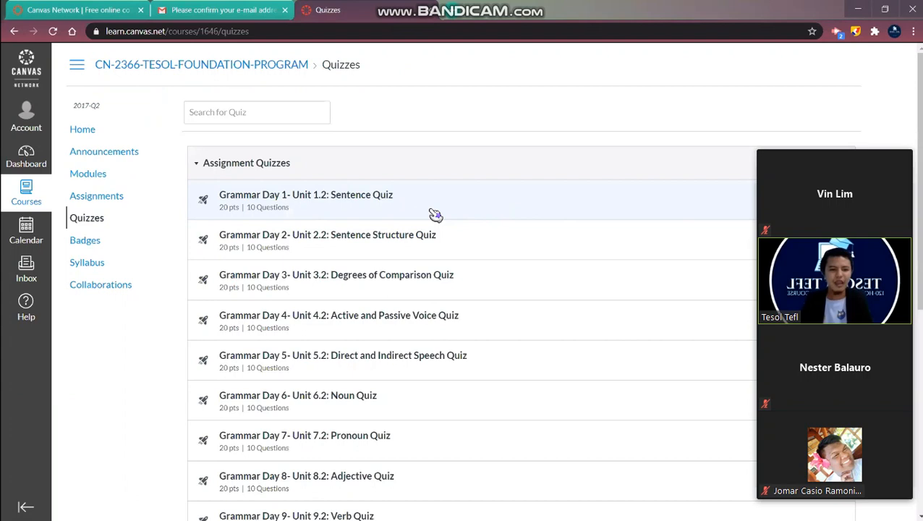
scroll("down", 3)
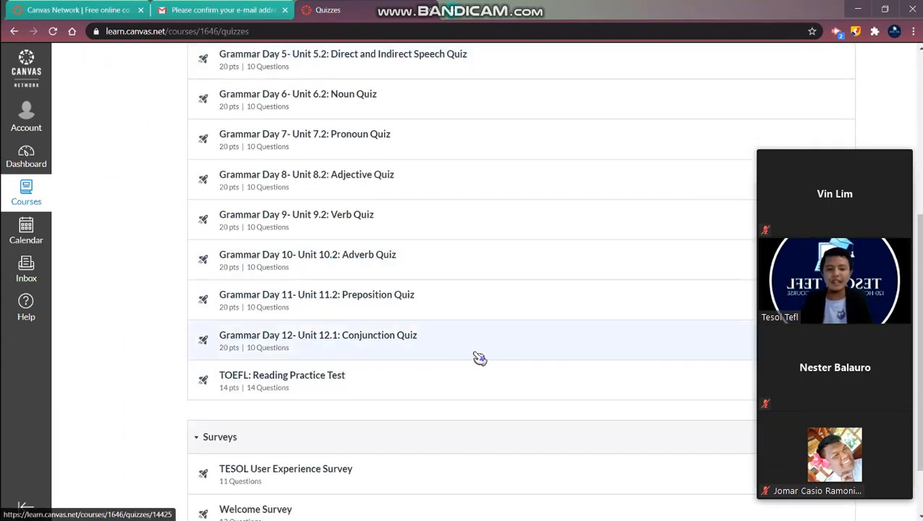
scroll("down", 3)
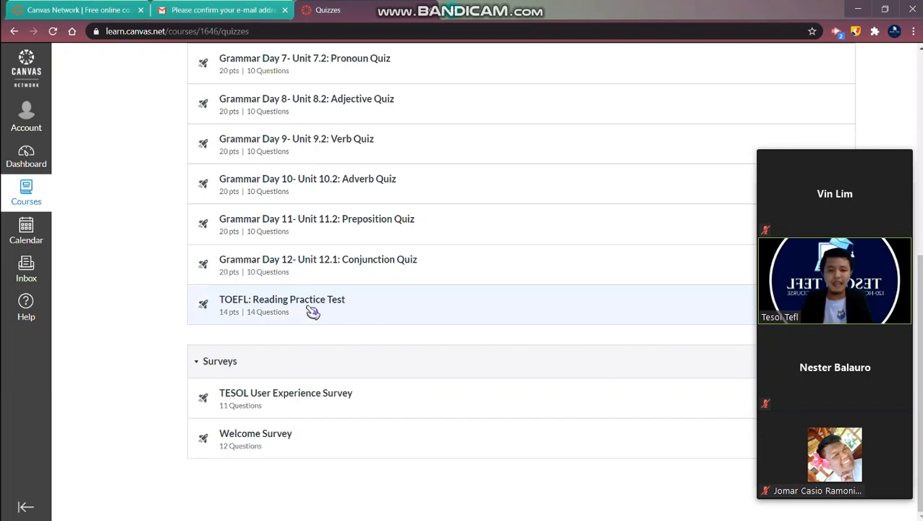
mouse_move(267, 411)
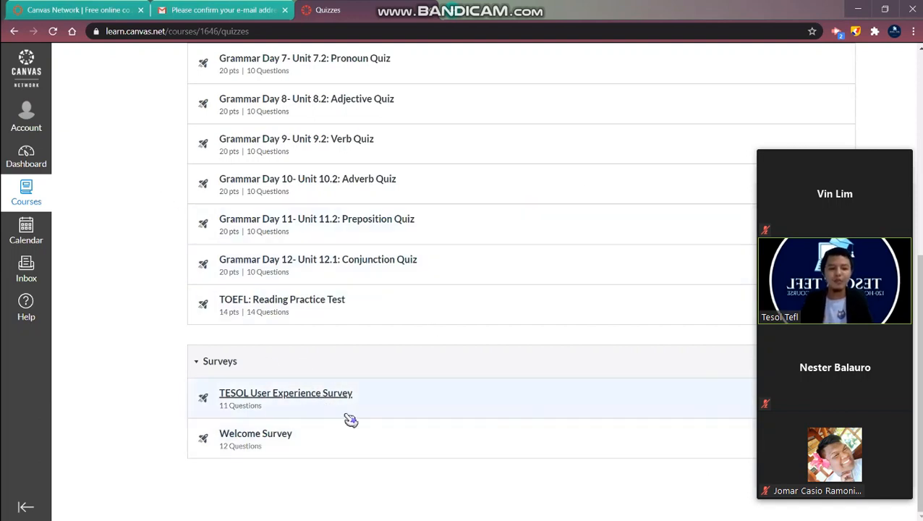
mouse_move(344, 443)
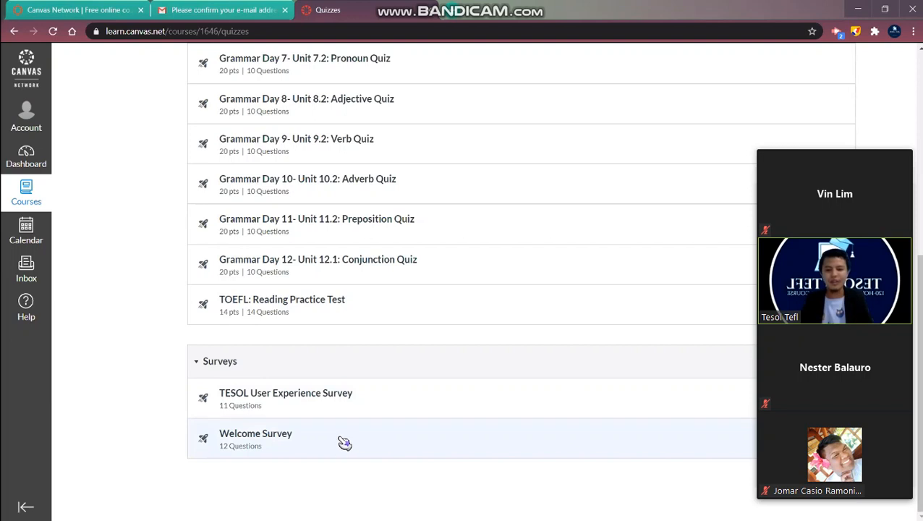
mouse_move(447, 310)
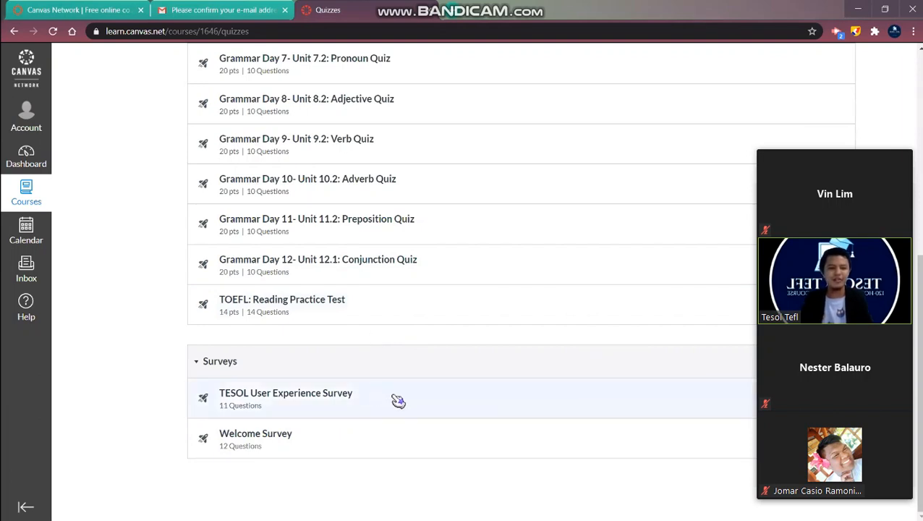
scroll("up", 3)
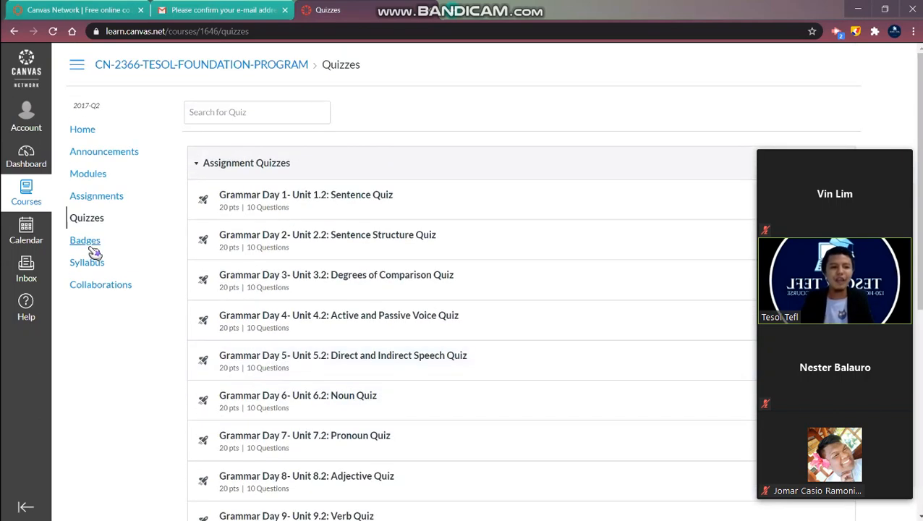
- Go to the Course Badges page from the course navigation
left_click(86, 240)
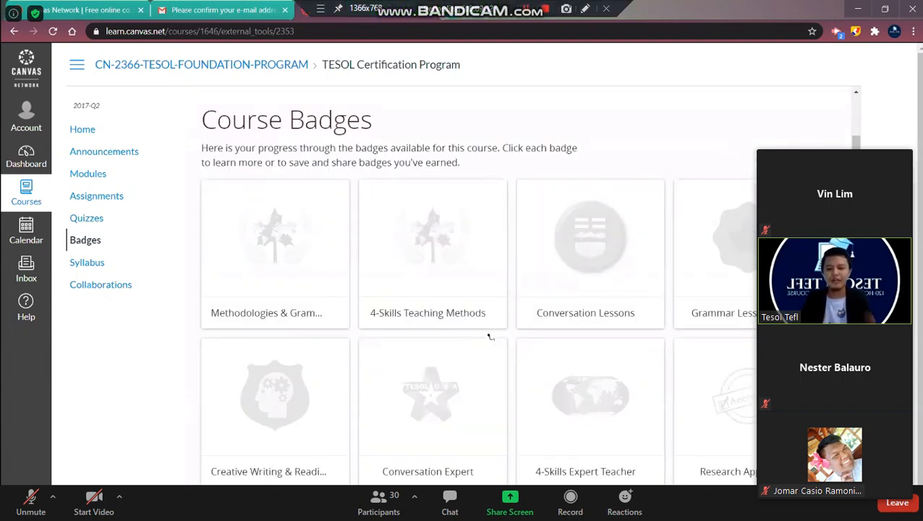
mouse_move(433, 396)
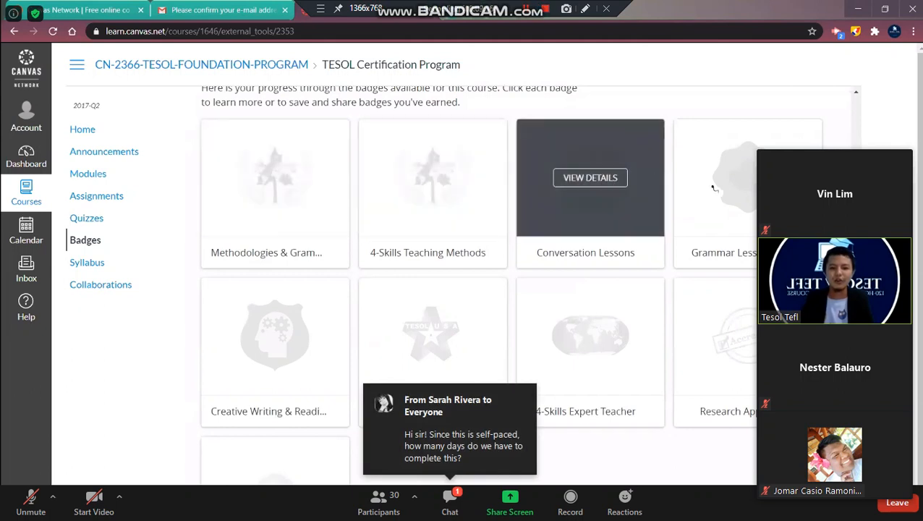
- Scroll the Course Badges page to reveal badges such as Conversation Expert and 4-Skills Expert Teacher
scroll("up", 3)
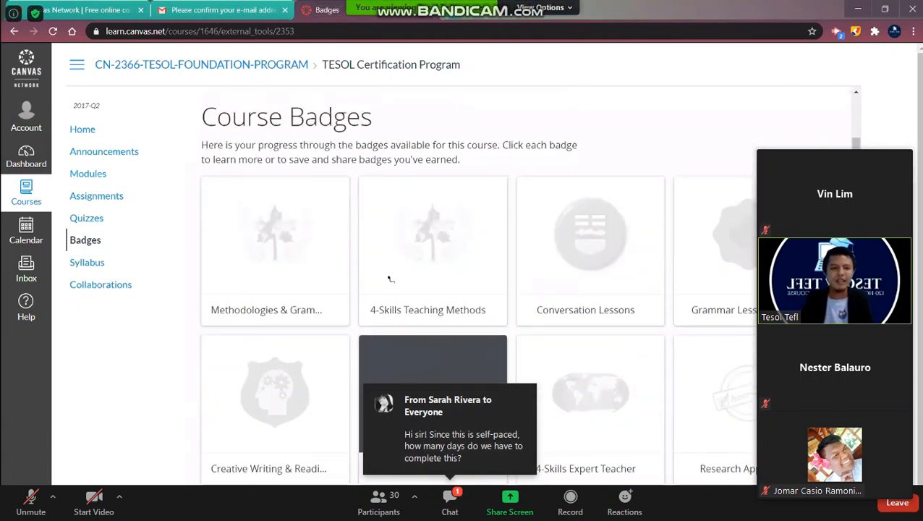
mouse_move(275, 237)
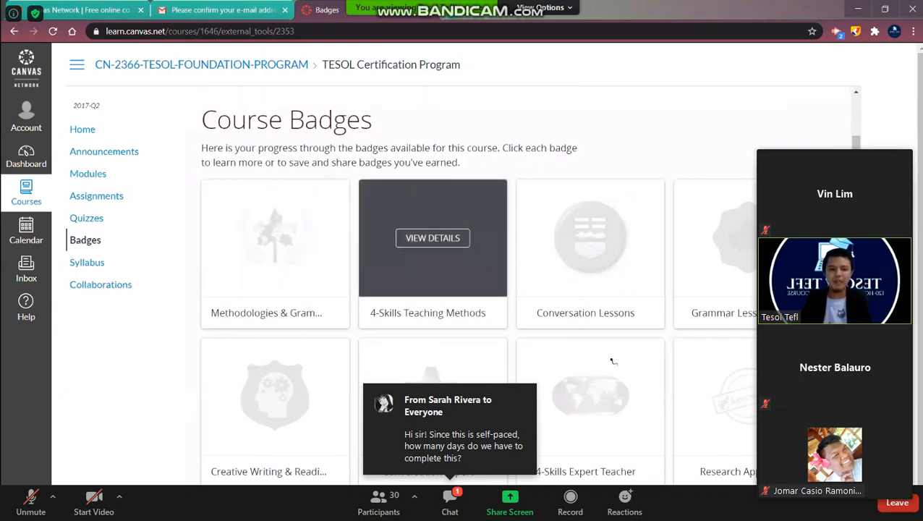
scroll("down", 3)
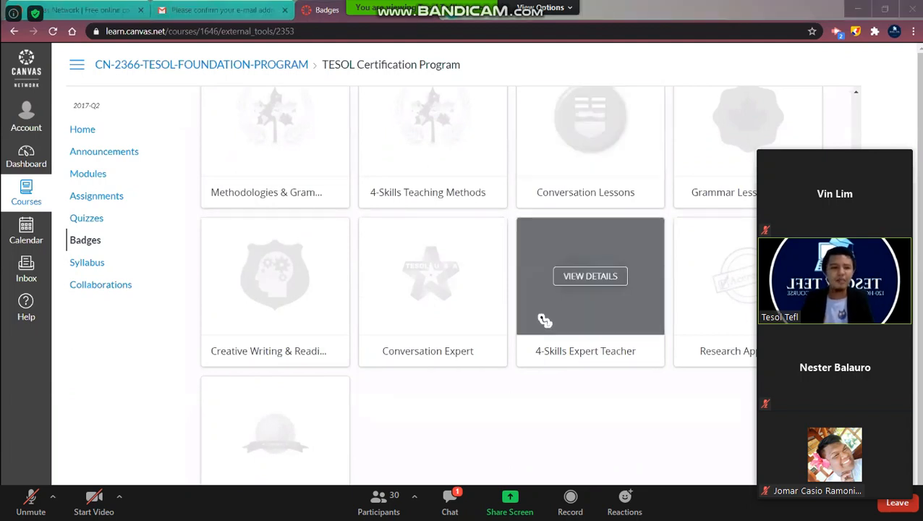
mouse_move(621, 396)
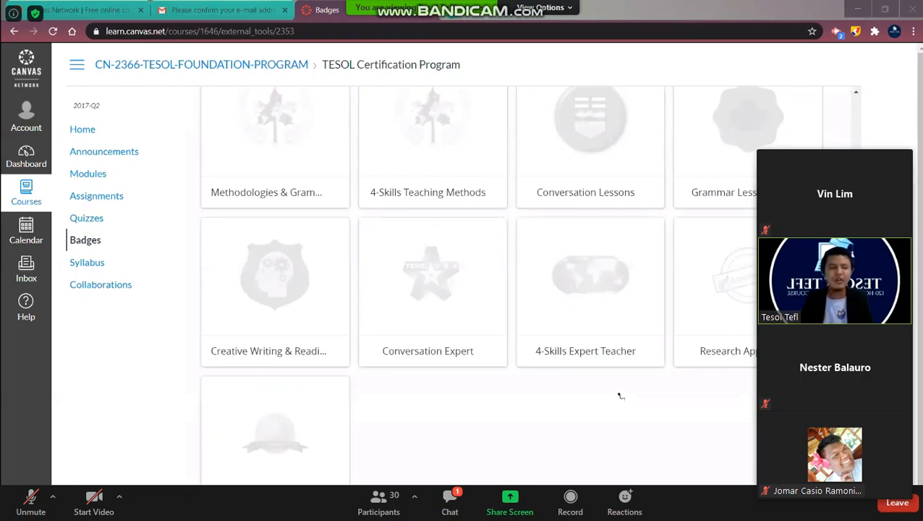